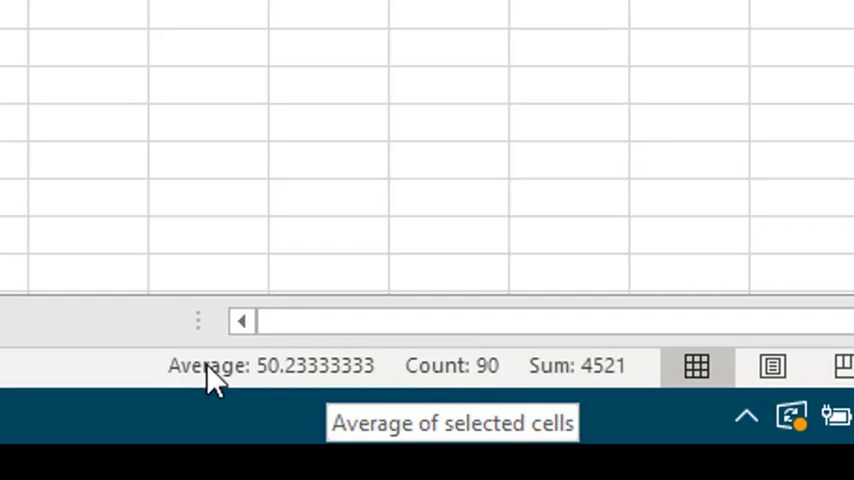
mouse_move(280, 395)
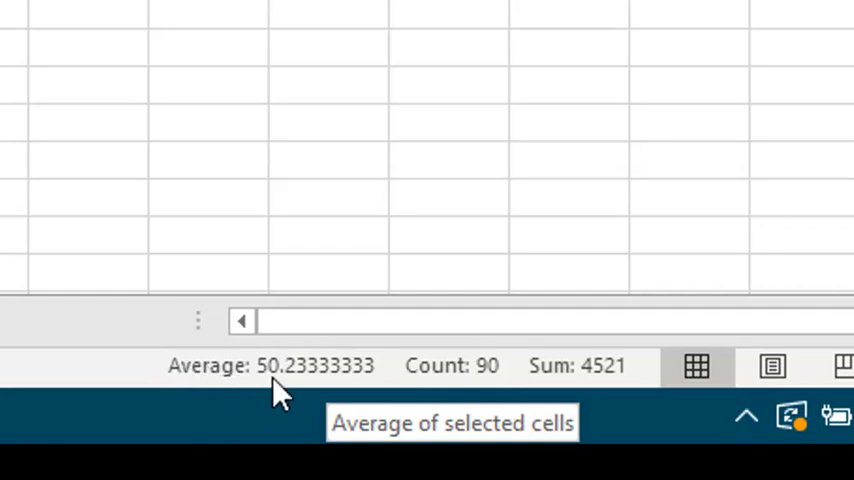
mouse_move(483, 437)
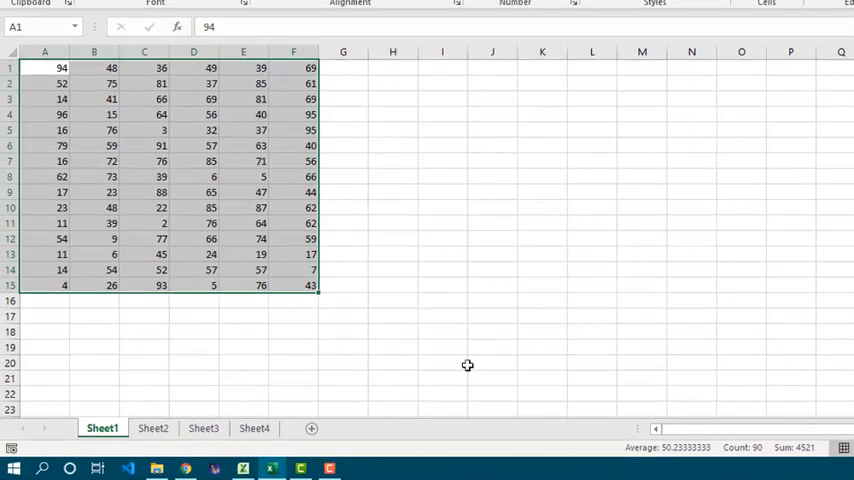
Step: Build a cell-by-cell addition formula in H3 adding A2, A3, A4, F13 and F14
click(392, 97)
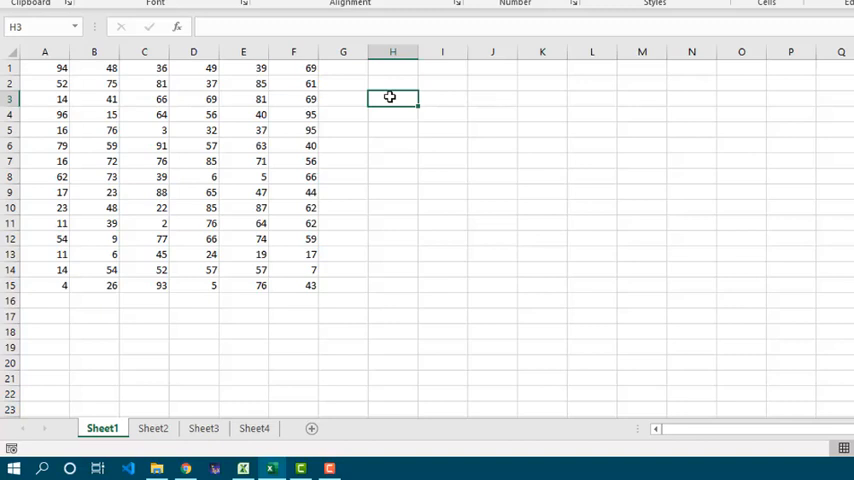
double_click(392, 98)
text(=A1)
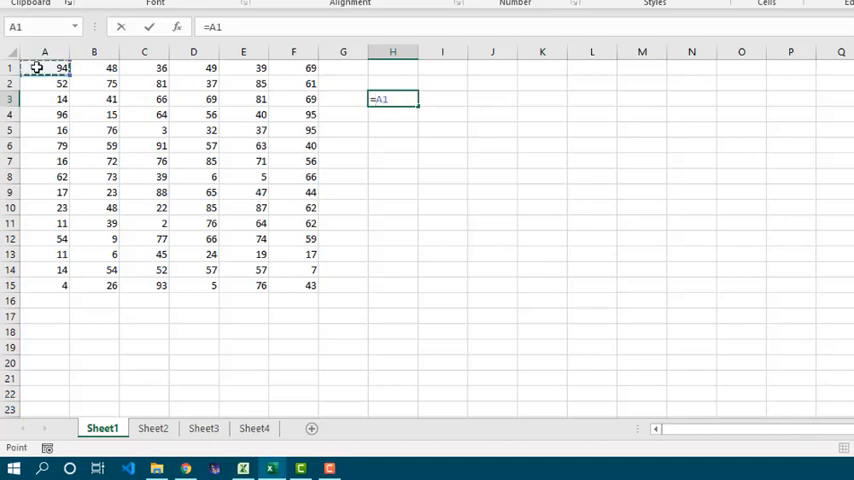
text(+)
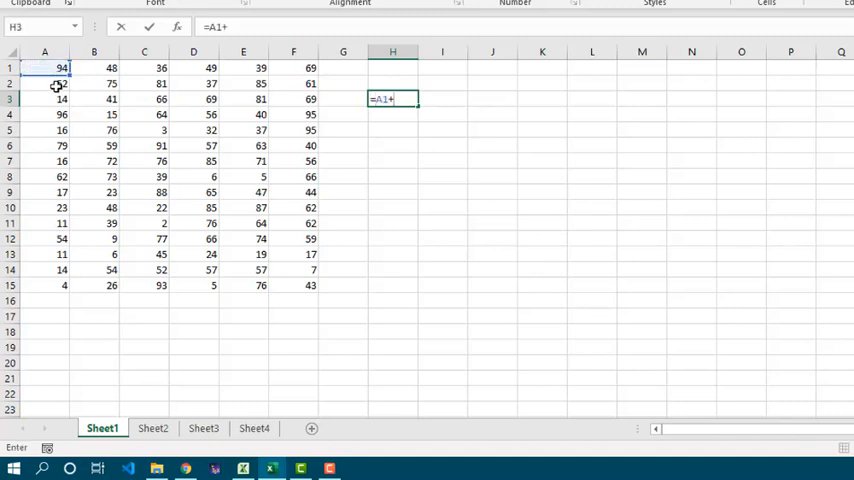
click(44, 83)
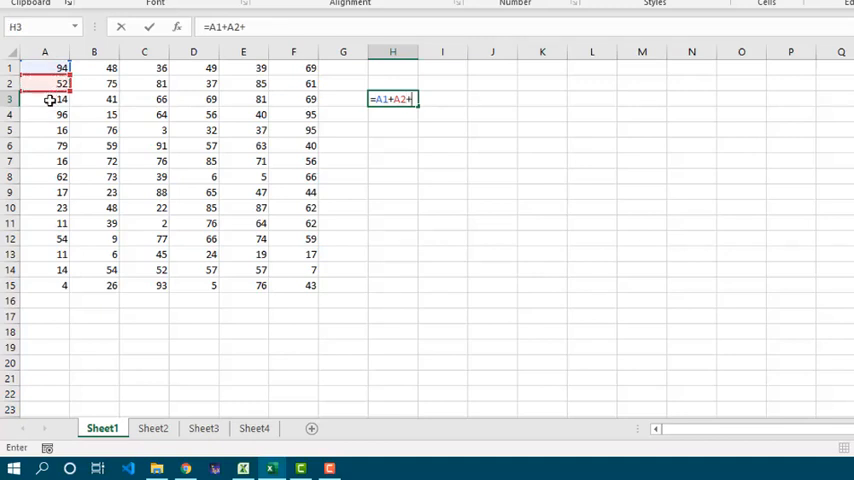
click(44, 99)
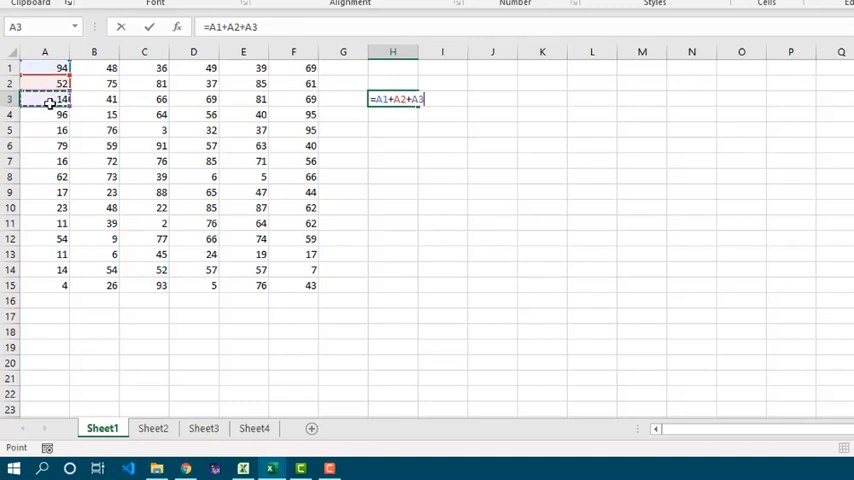
click(44, 114)
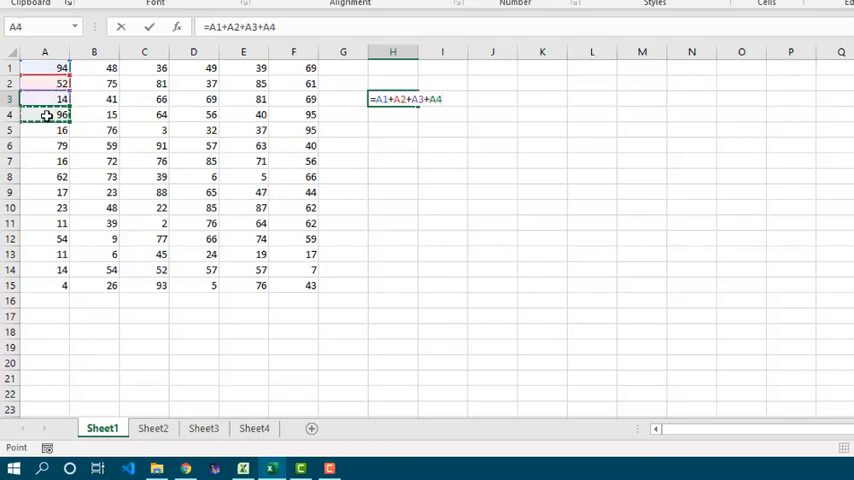
click(44, 130)
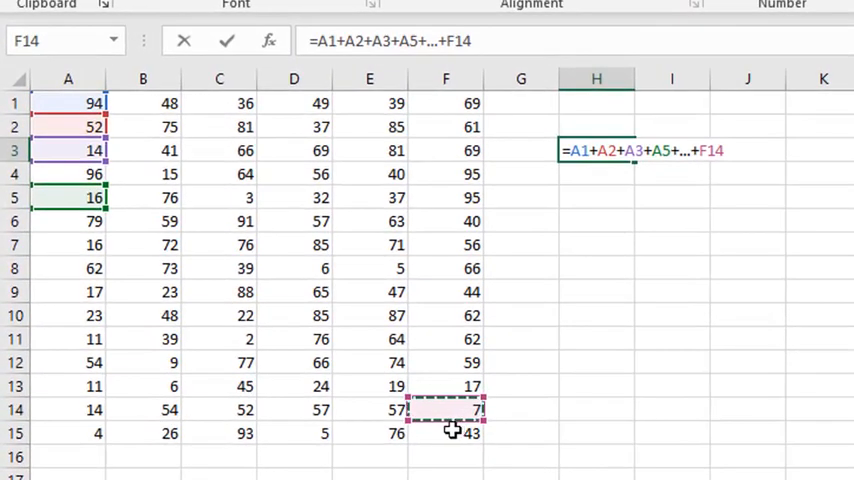
click(445, 386)
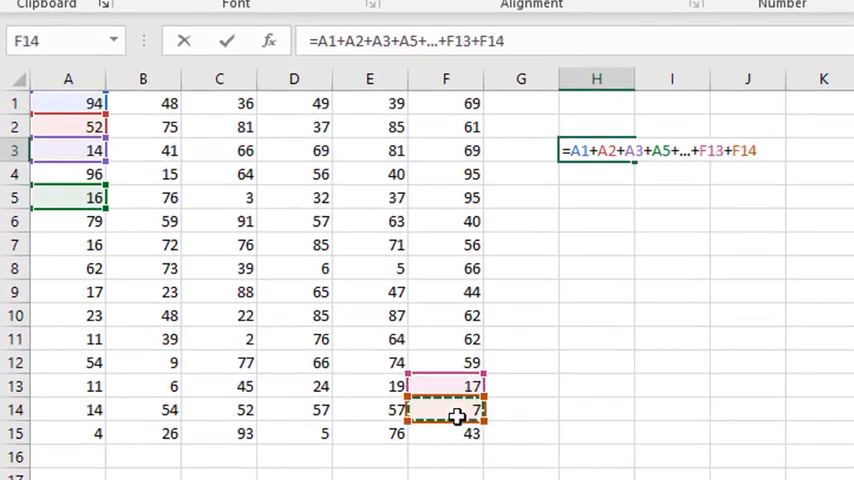
click(445, 433)
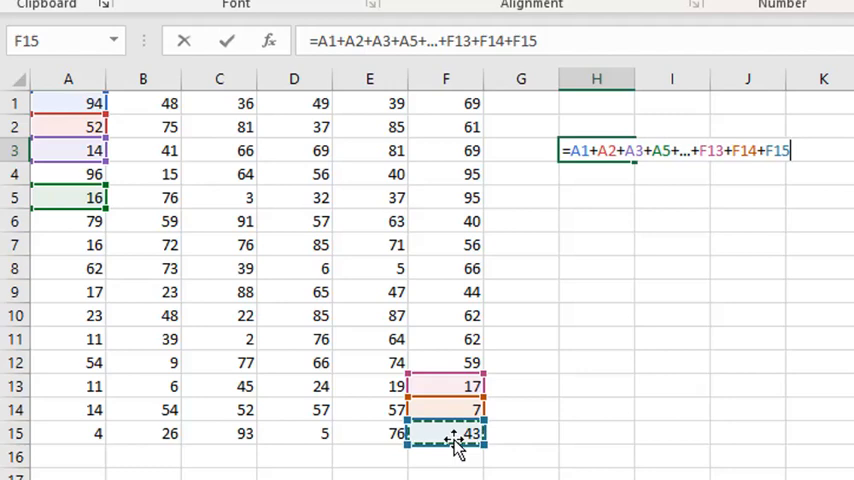
Step: Discard that formula and enter =SUM(A1:F15) in H5 by dragging across the whole block
key(Escape)
text(=S)
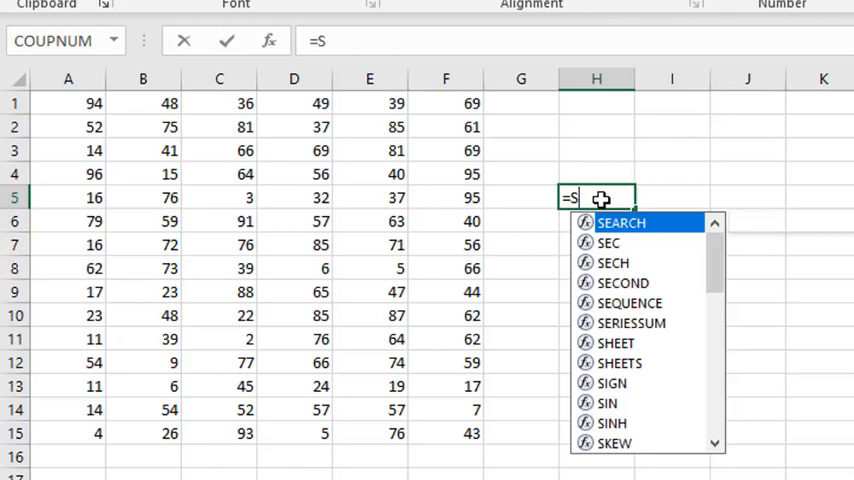
text(UM()
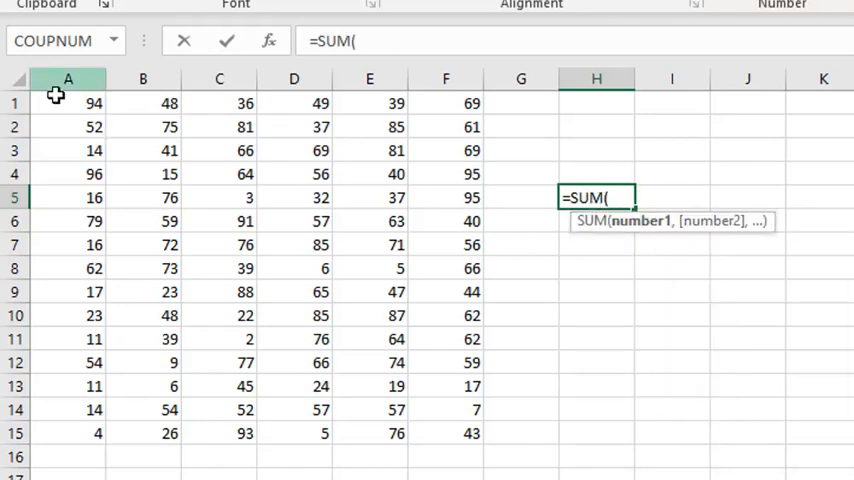
drag(56, 95, 442, 430)
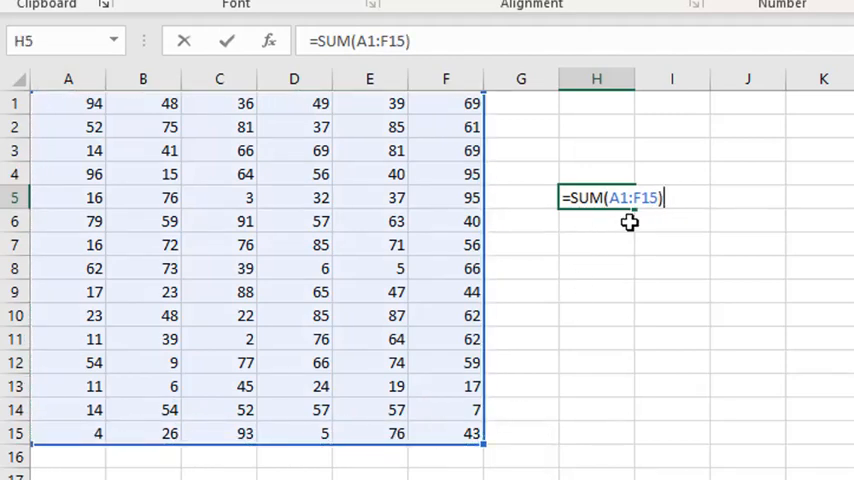
mouse_move(650, 222)
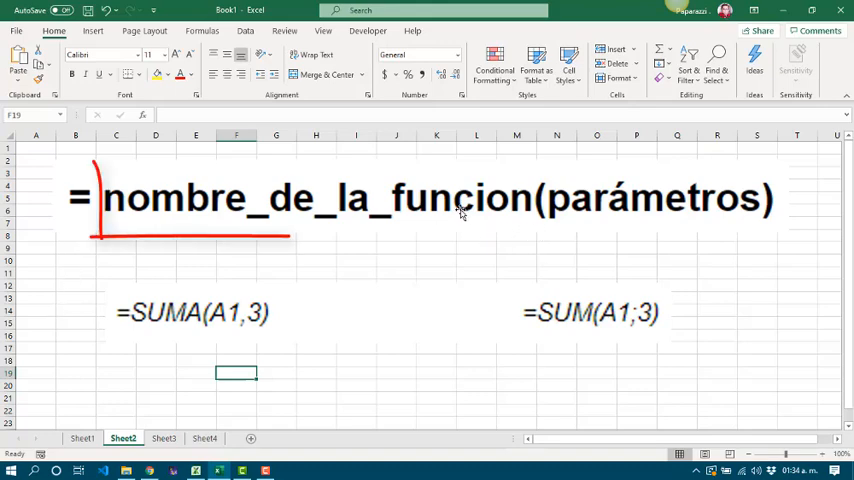
Step: Select the Sheet2 syntax explanation showing the =SUMA(A1,3) and =SUM(A1;3) examples
drag(90, 160, 540, 235)
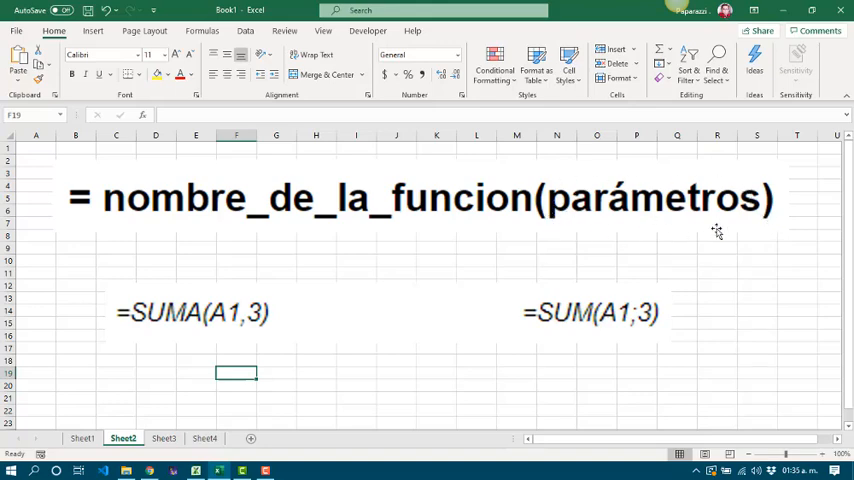
mouse_move(560, 197)
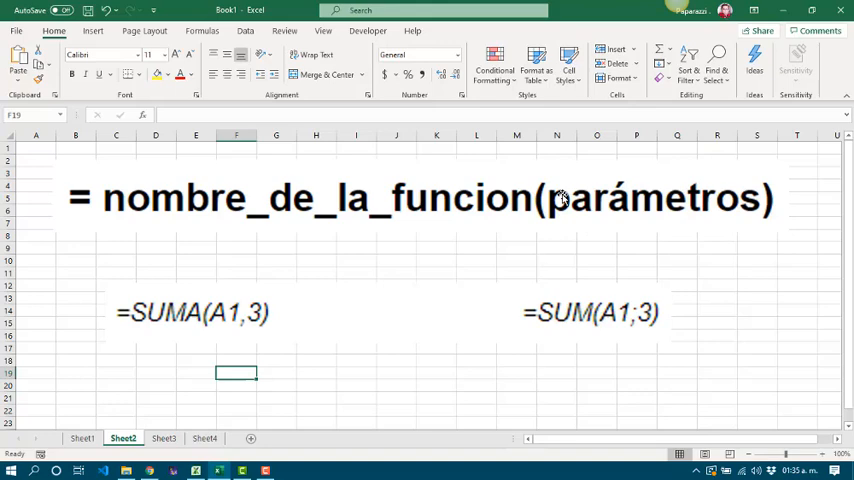
mouse_move(507, 226)
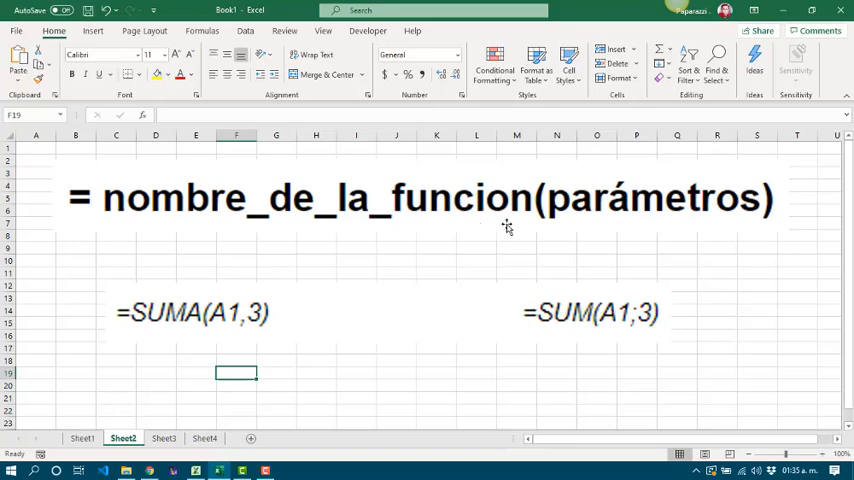
mouse_move(181, 230)
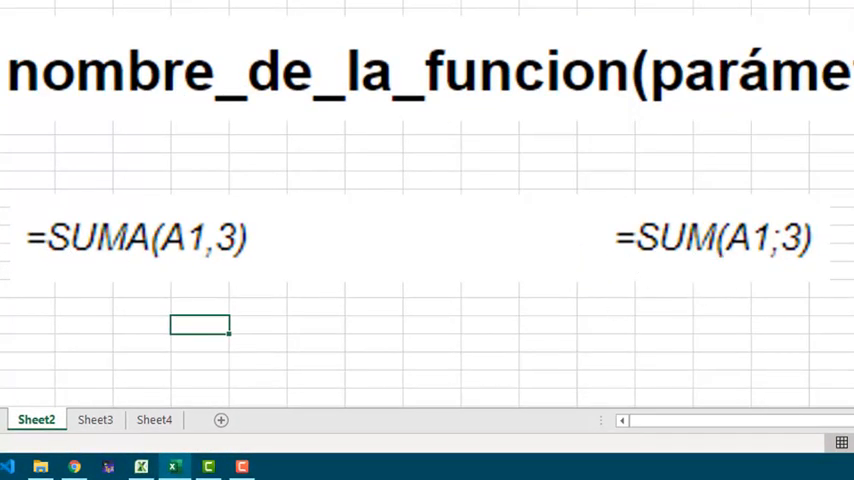
mouse_move(190, 255)
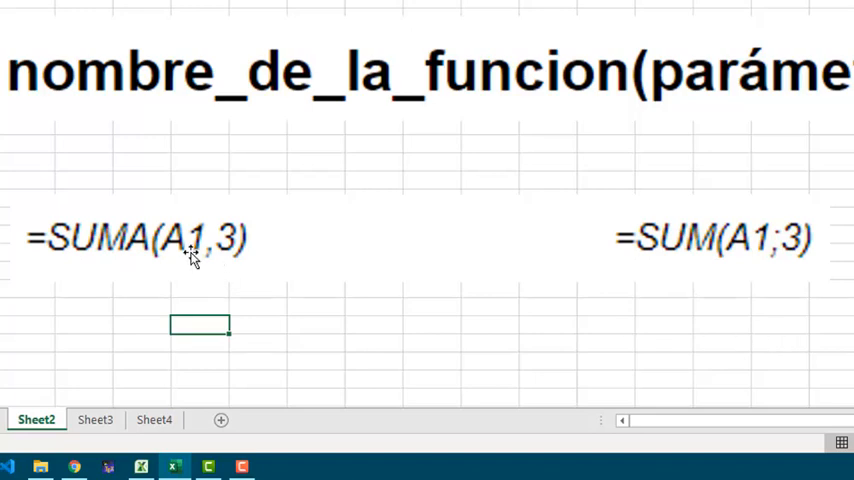
mouse_move(476, 286)
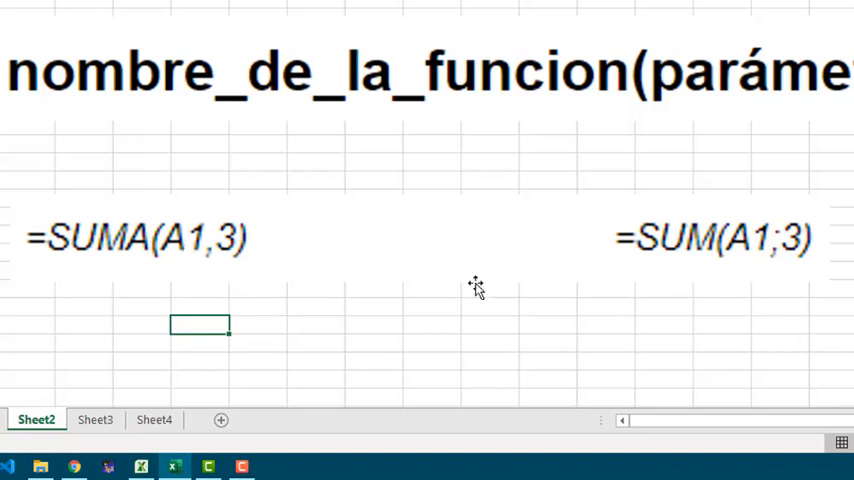
mouse_move(775, 277)
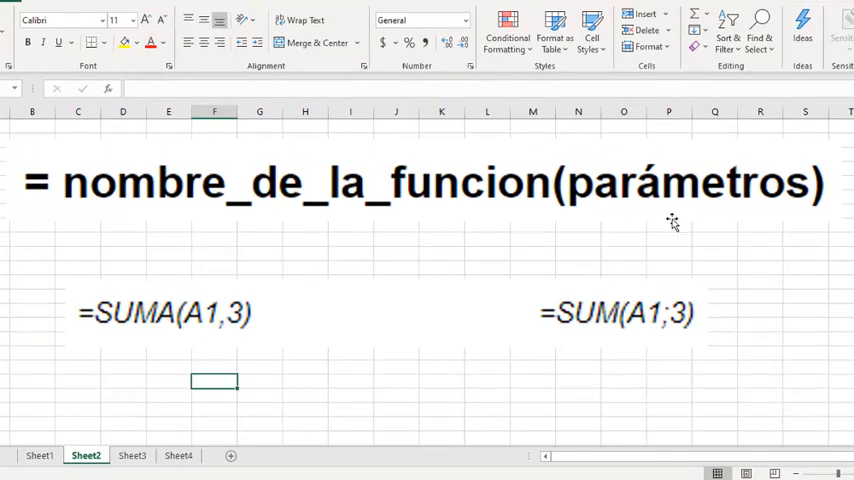
mouse_move(710, 208)
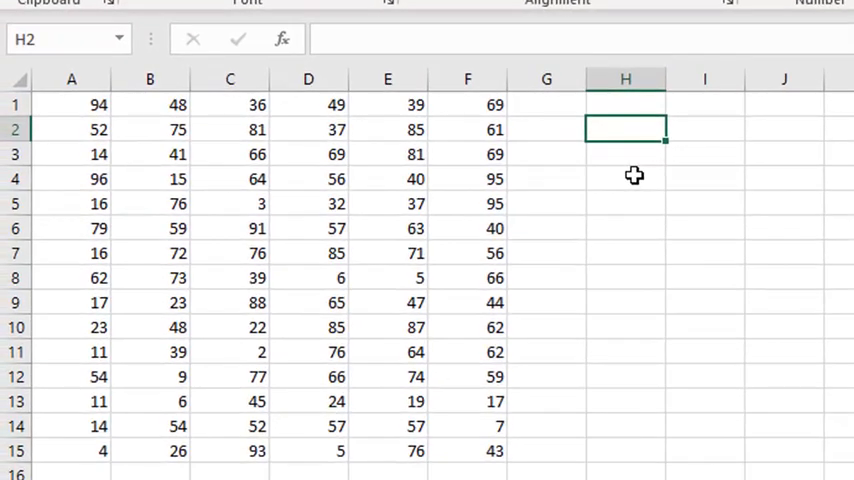
Step: Type =SUM(A1:F15) into H2, starting the range at A1, to total 4521
text(=)
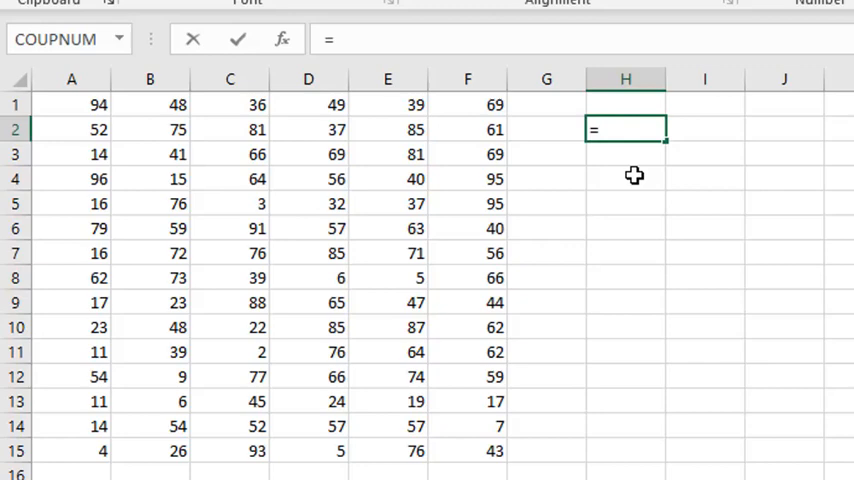
text(S)
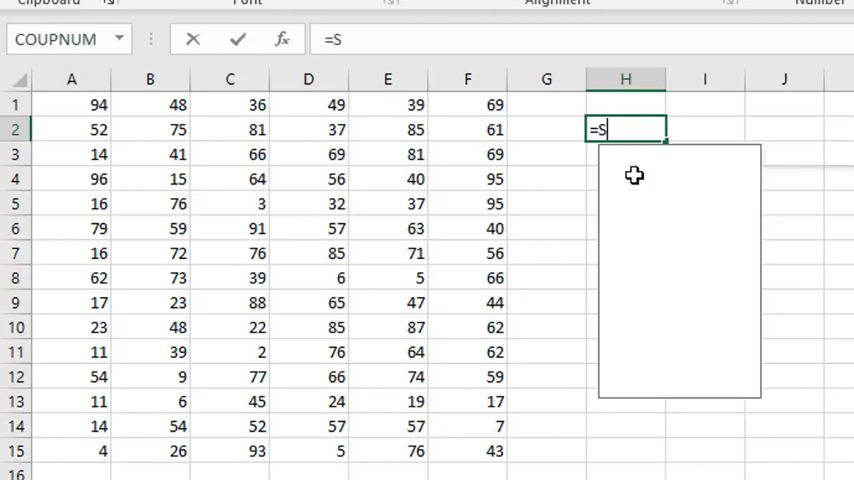
text(UM)
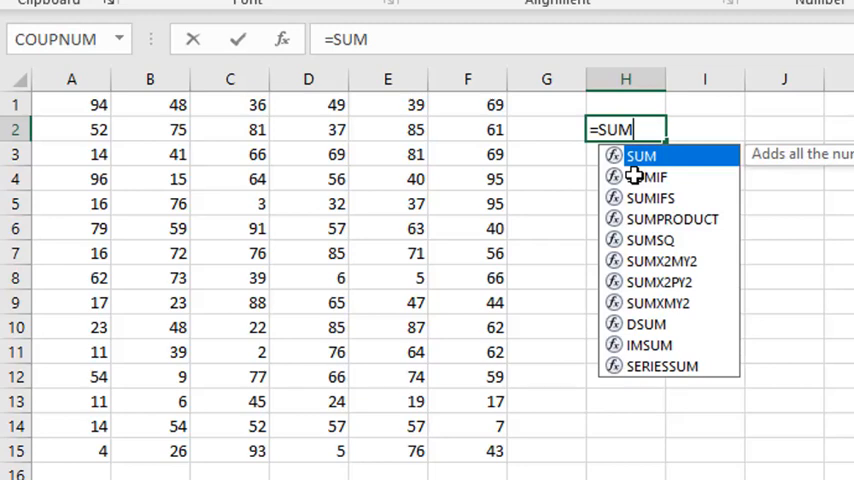
text(()
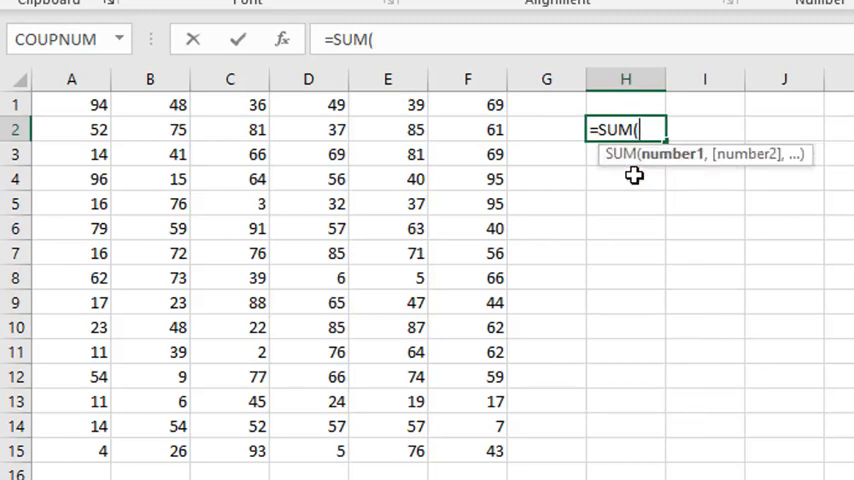
click(71, 104)
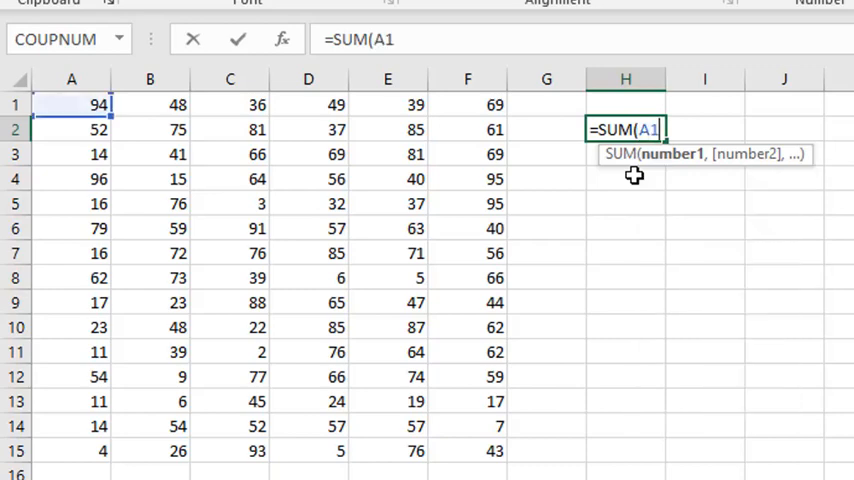
text(:F15)
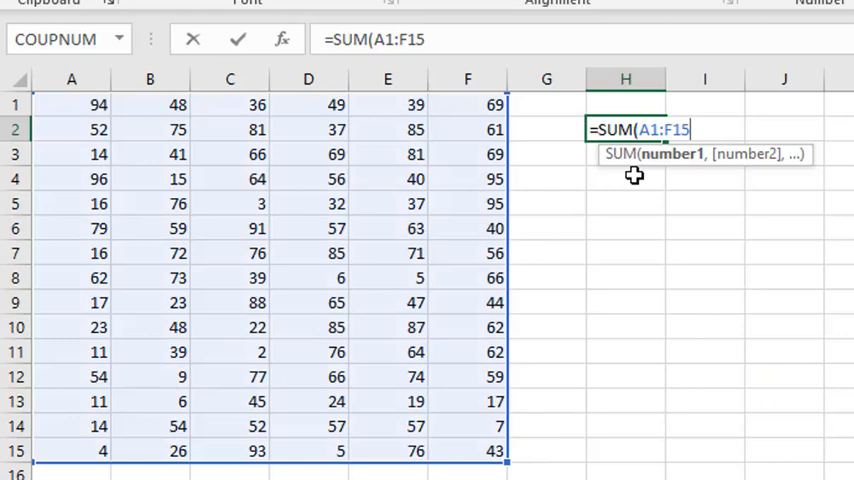
text())
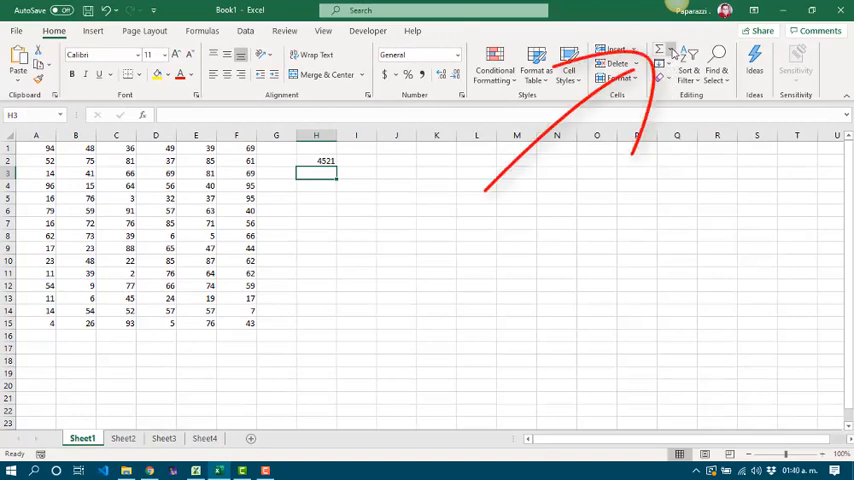
mouse_move(658, 52)
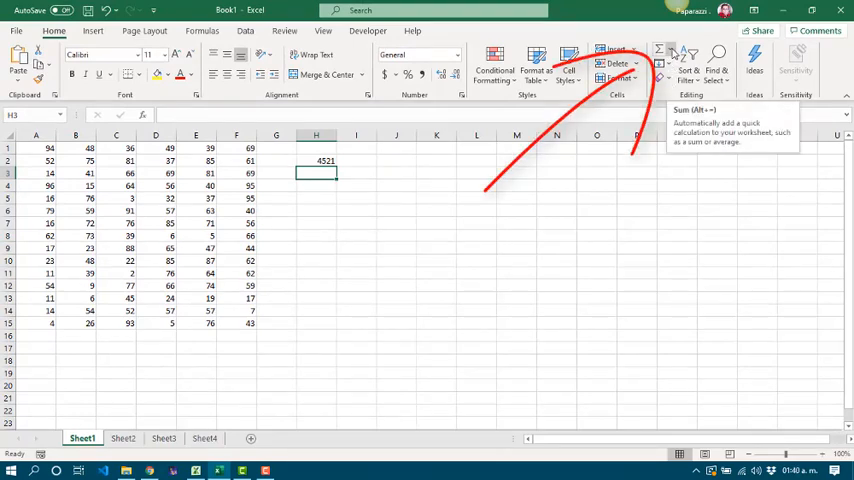
Step: AutoSum a 4521 total into H3, then choose More Functions for H4
click(675, 52)
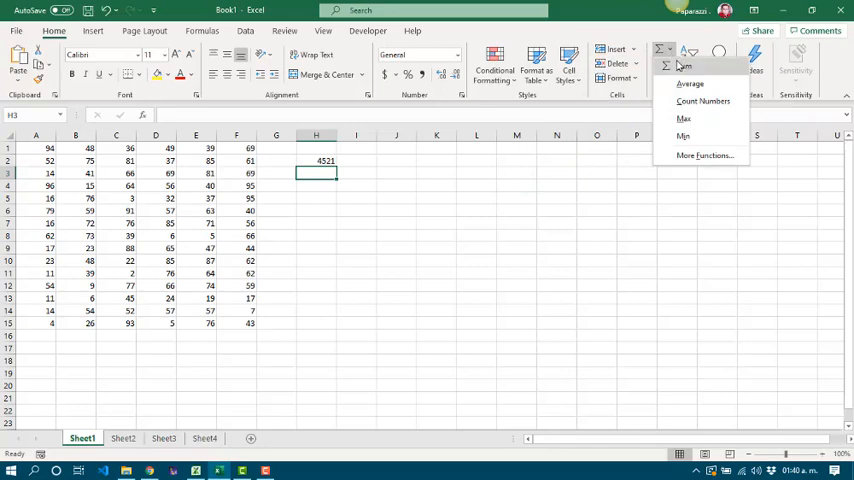
mouse_move(683, 118)
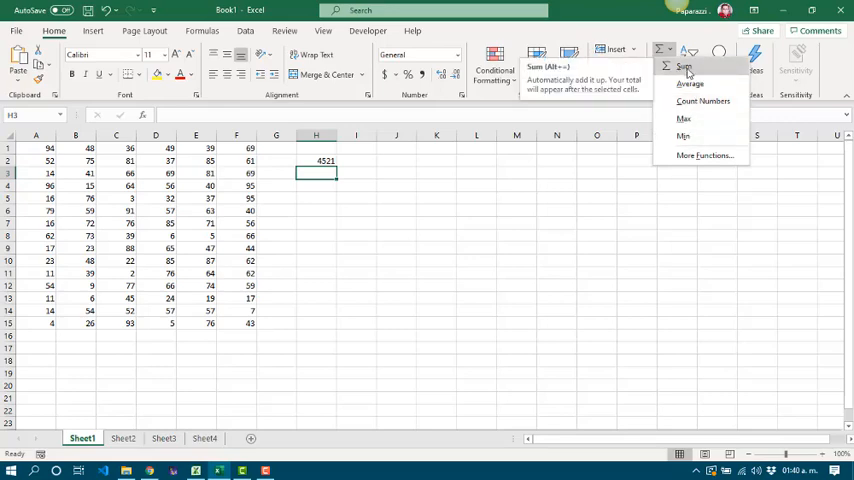
click(684, 67)
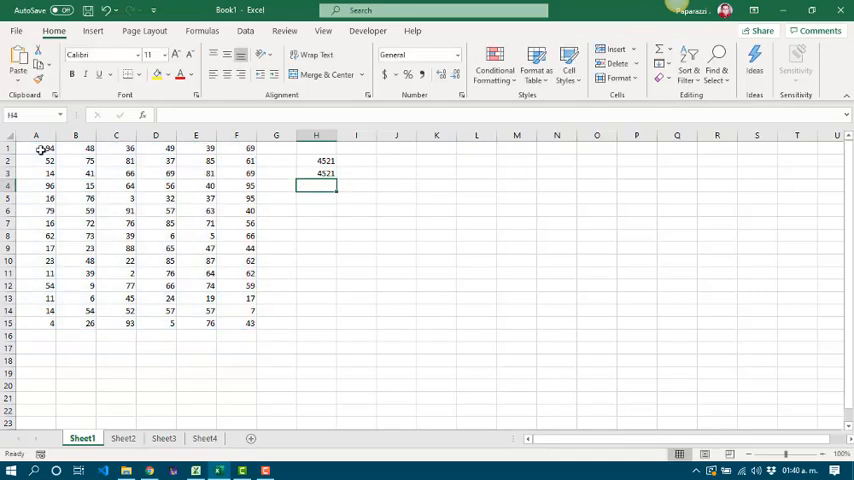
click(673, 50)
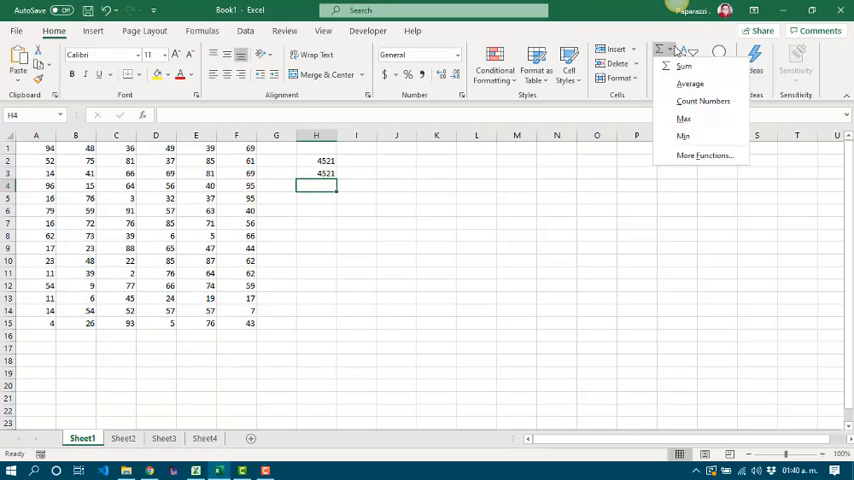
mouse_move(703, 156)
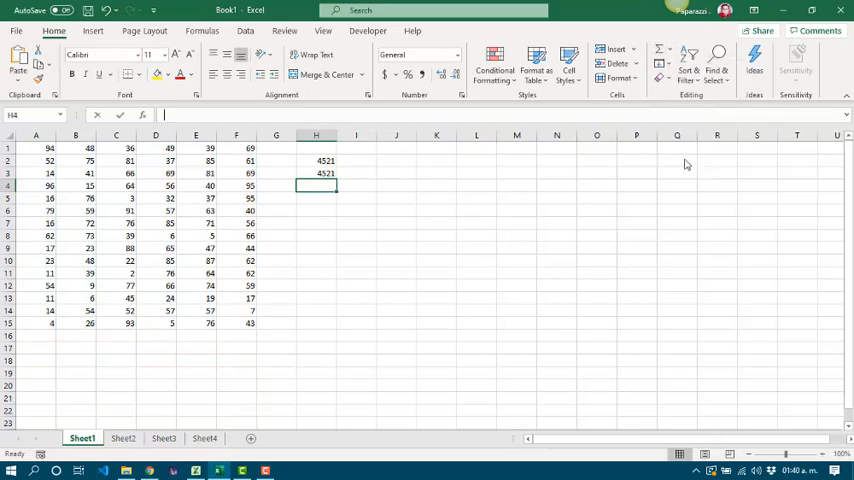
click(142, 115)
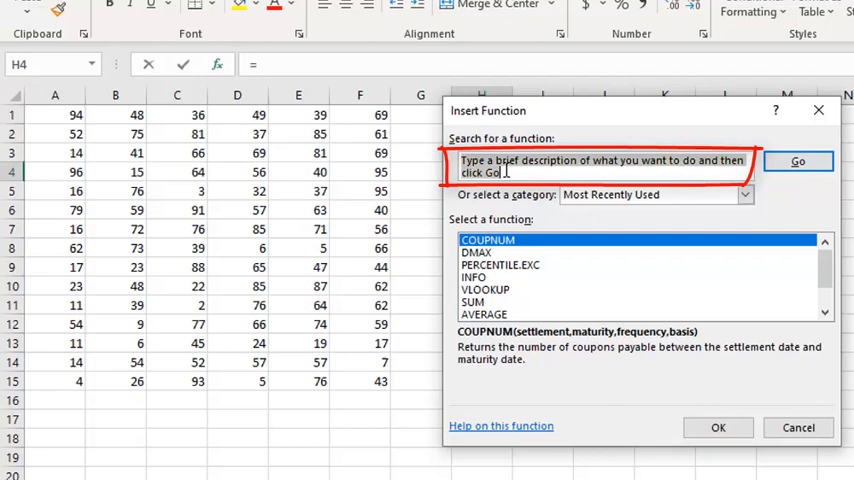
Step: Pick SUM from the Math & Trig category in Insert Function for H4
click(744, 194)
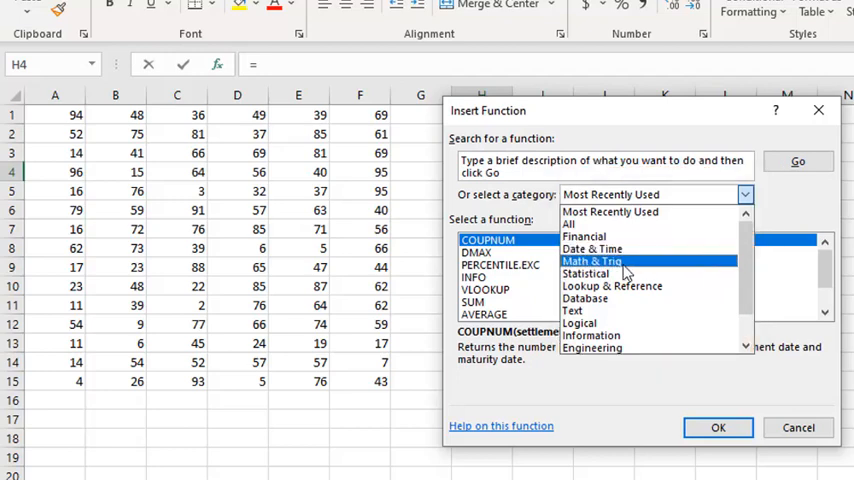
mouse_move(628, 272)
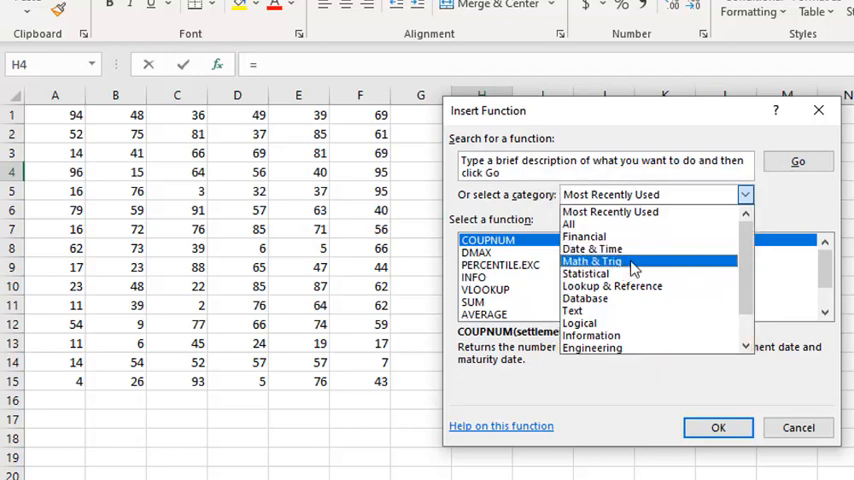
click(591, 261)
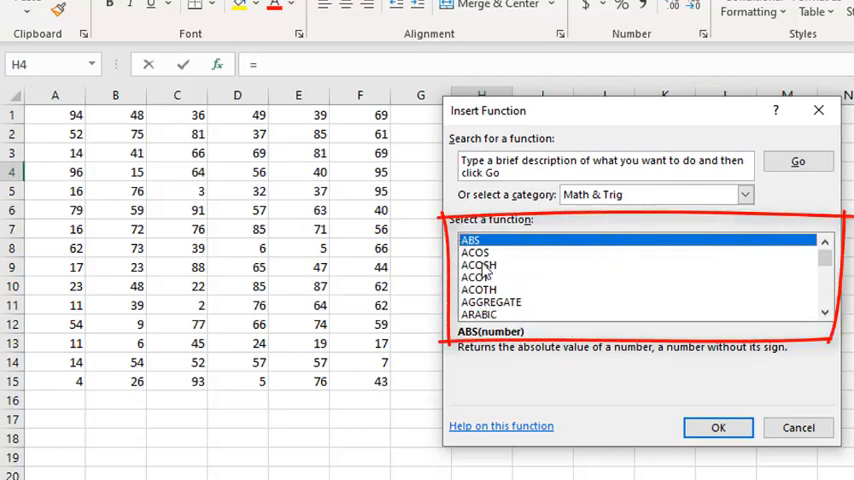
scroll(down, 3)
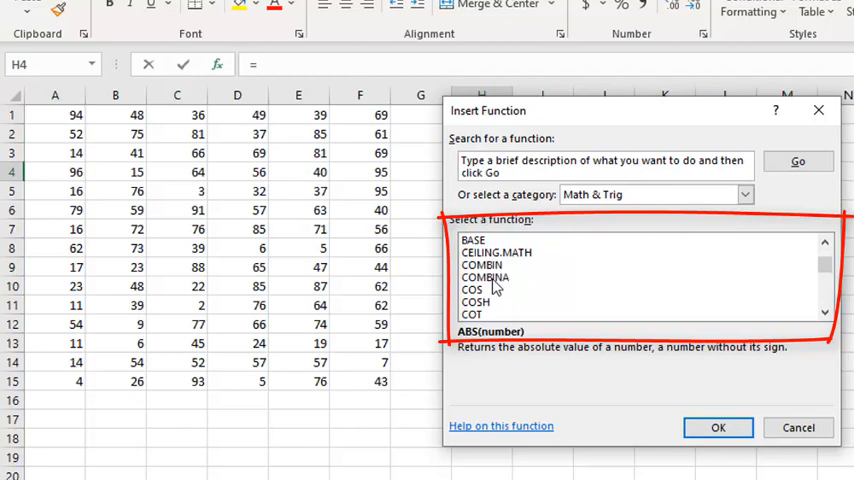
scroll(down, 3)
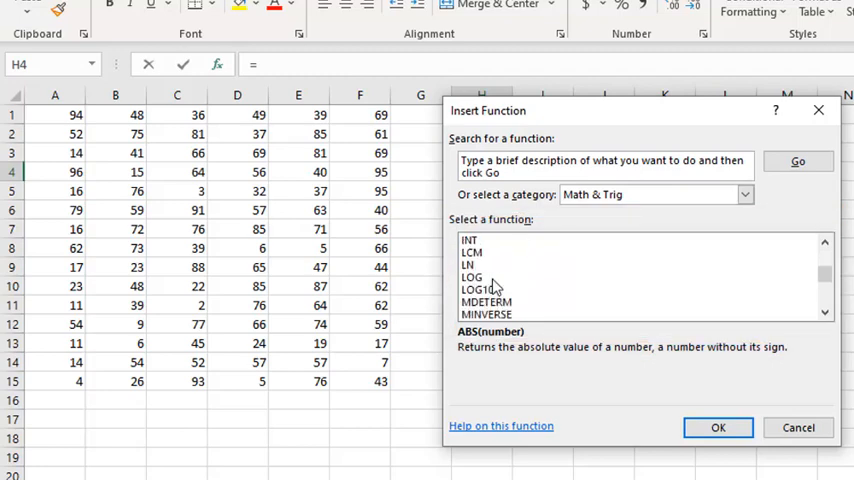
scroll(down, 3)
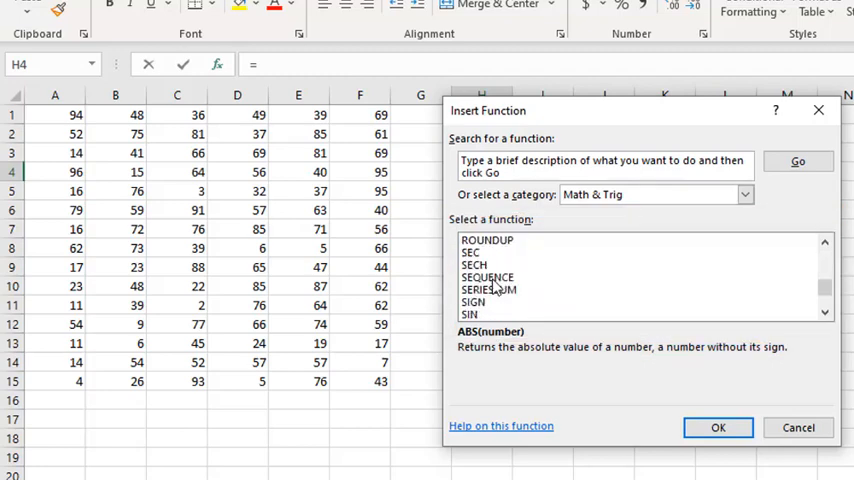
scroll(down, 3)
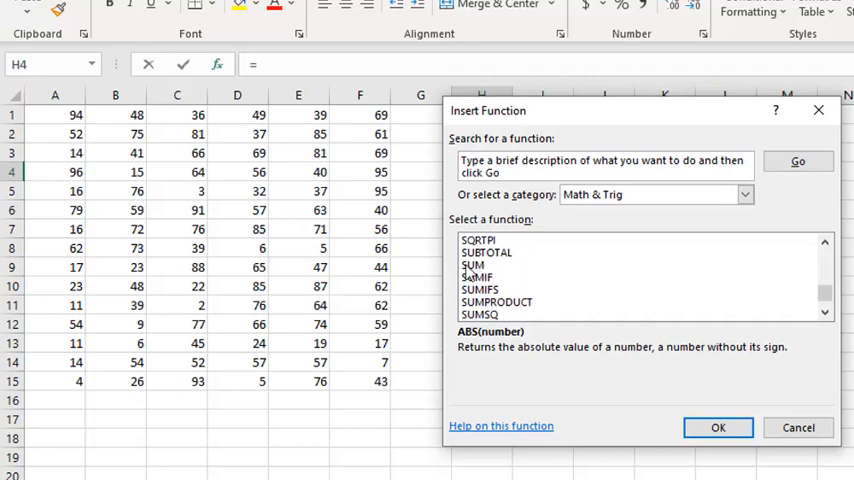
click(474, 264)
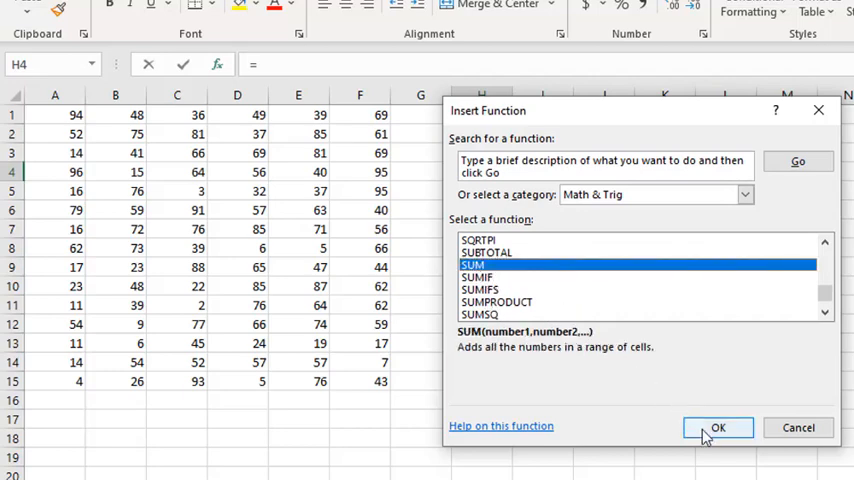
click(717, 425)
text(A1:F15)
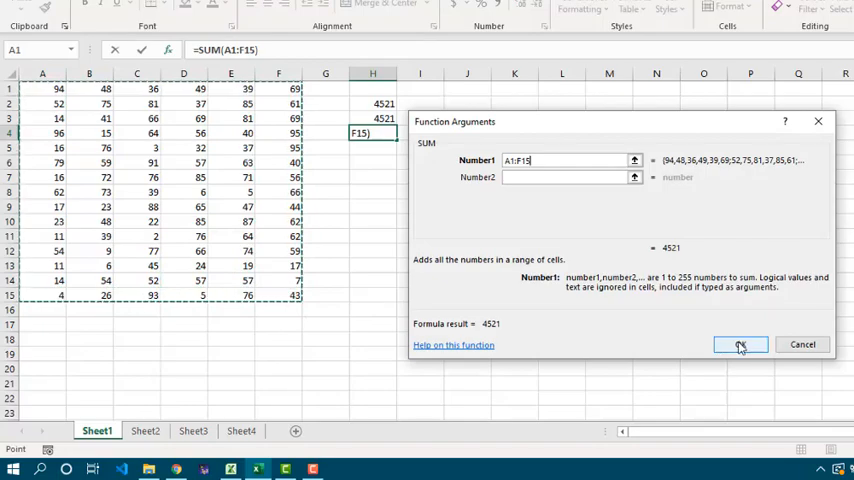
Step: Accept Number1 as A1:F15 in Function Arguments, returning 4521 in H4
click(740, 344)
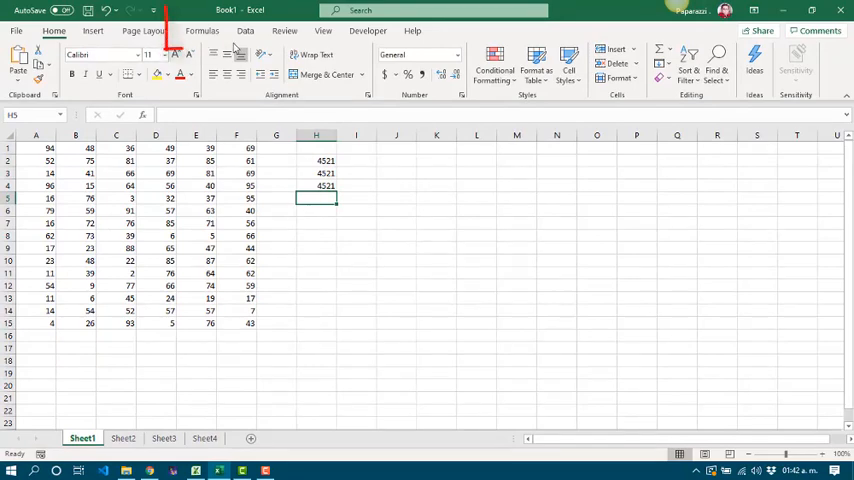
Step: Switch to Formulas, open Insert Function for H5, then cancel it
click(202, 30)
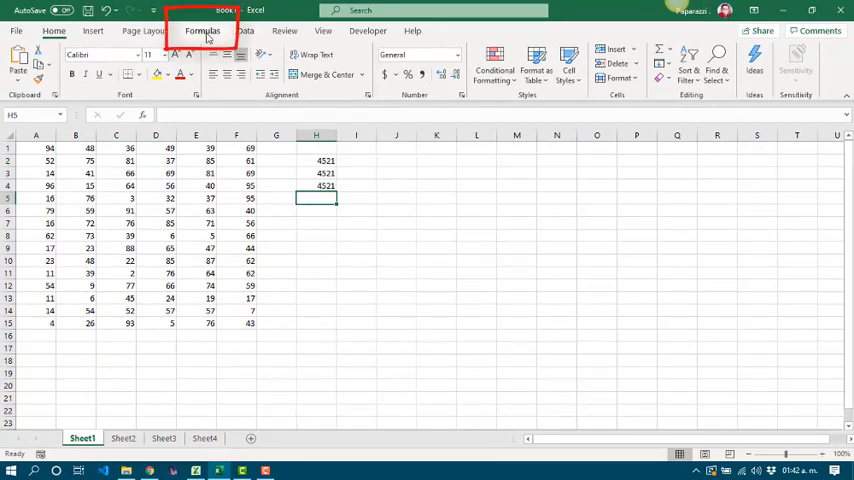
click(202, 30)
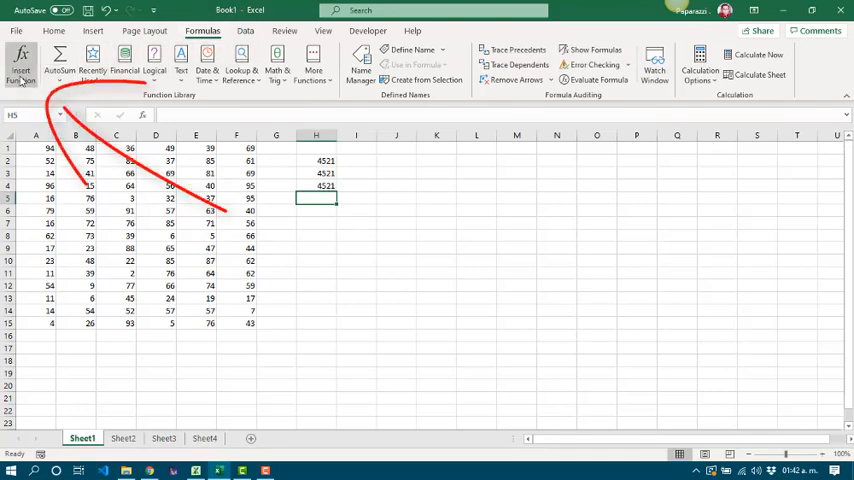
click(21, 62)
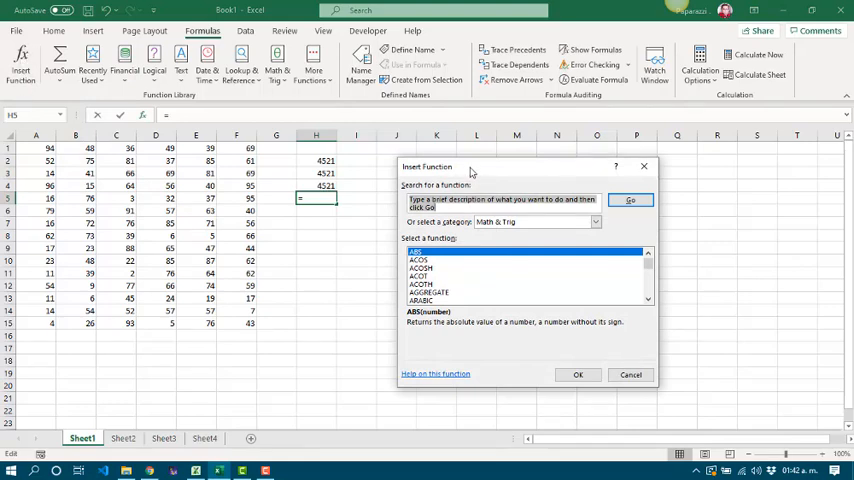
mouse_move(489, 172)
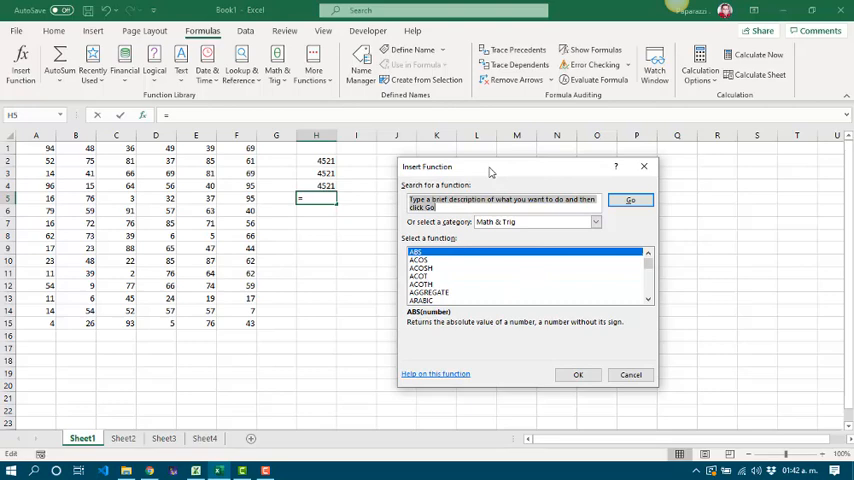
click(630, 374)
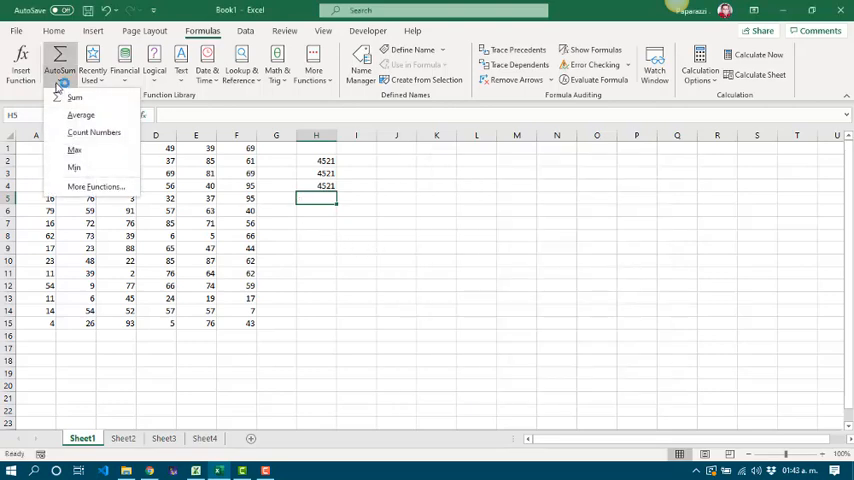
Step: Browse Recently Used, Financial, Logical and Date & Time lists, then AutoSum a 4521 total into H5
click(92, 70)
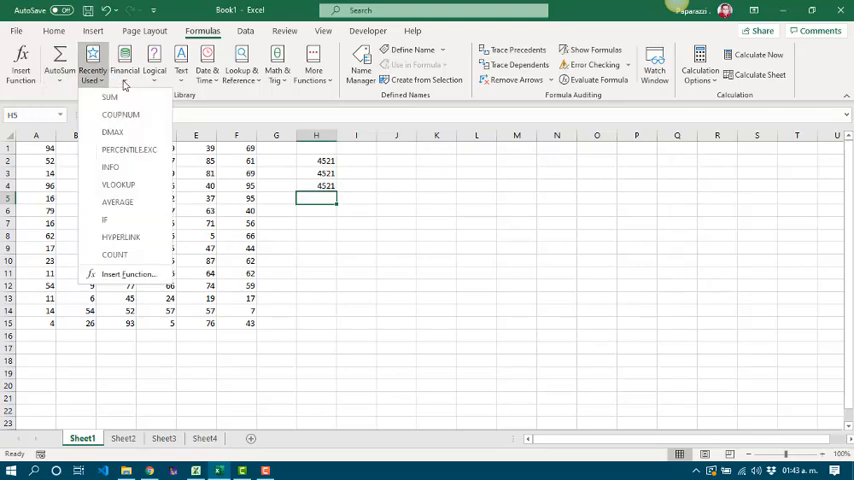
click(124, 58)
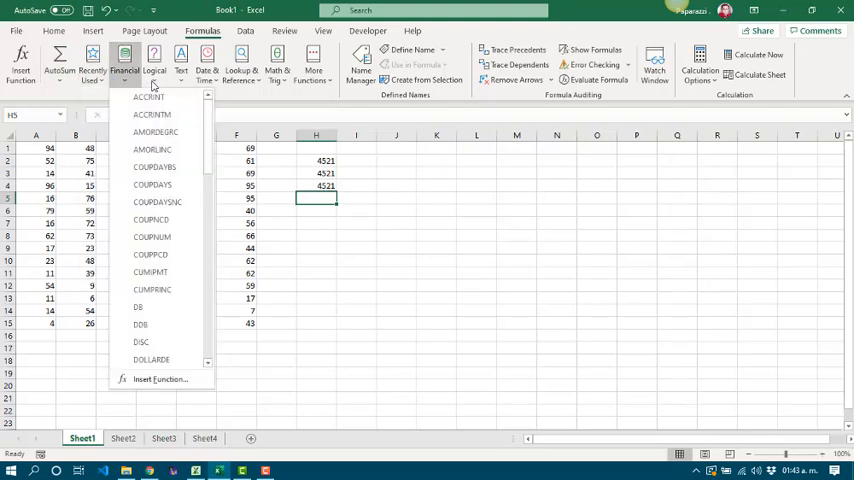
click(154, 57)
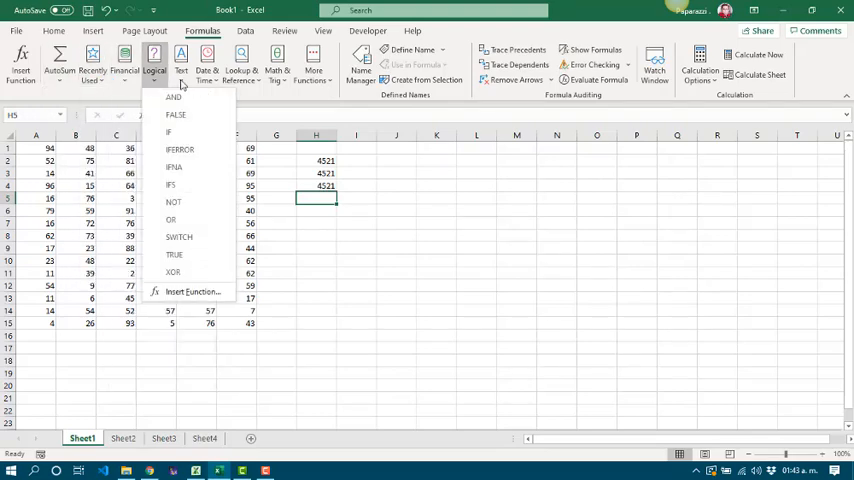
click(206, 57)
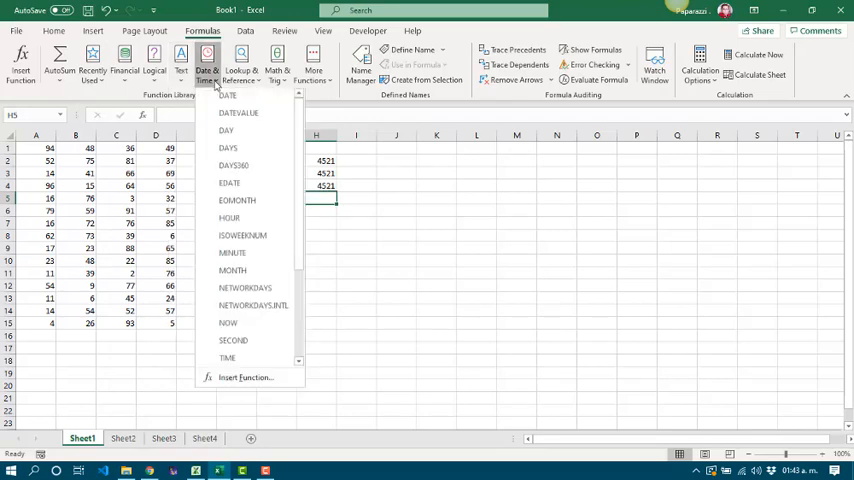
click(59, 58)
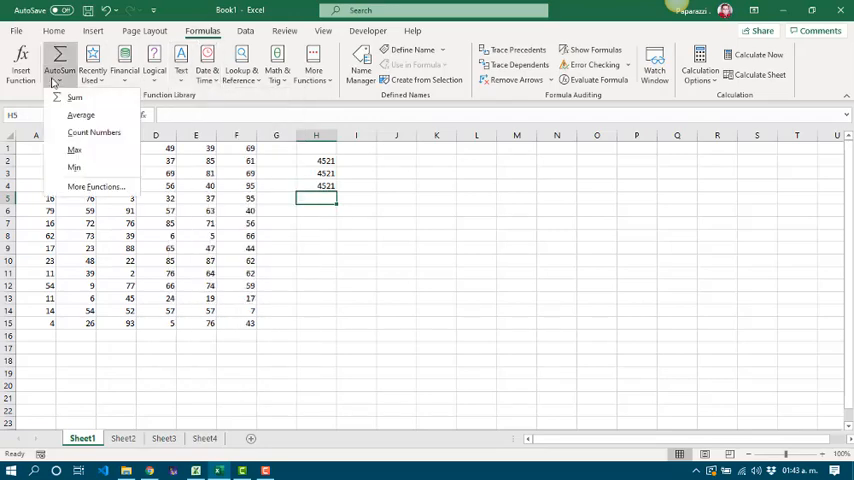
mouse_move(75, 97)
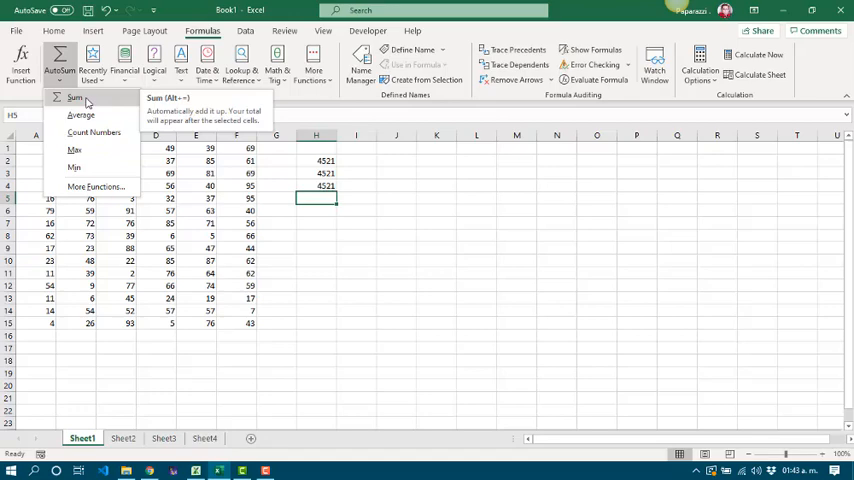
click(75, 98)
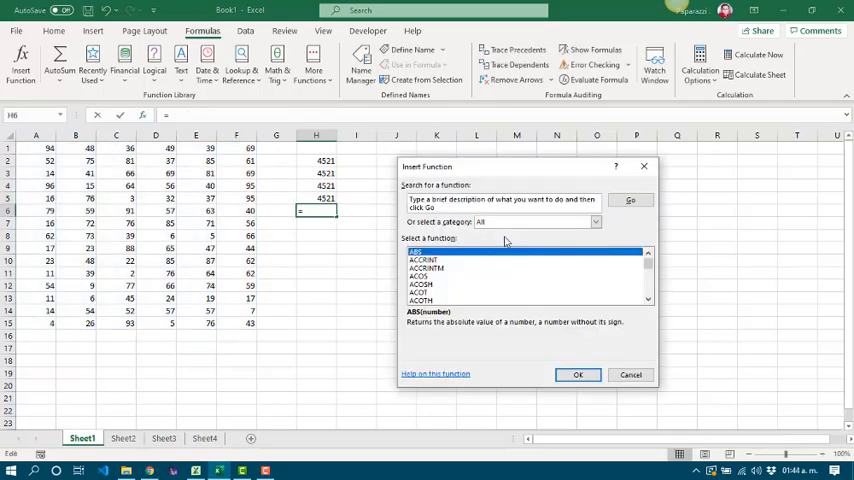
mouse_move(632, 280)
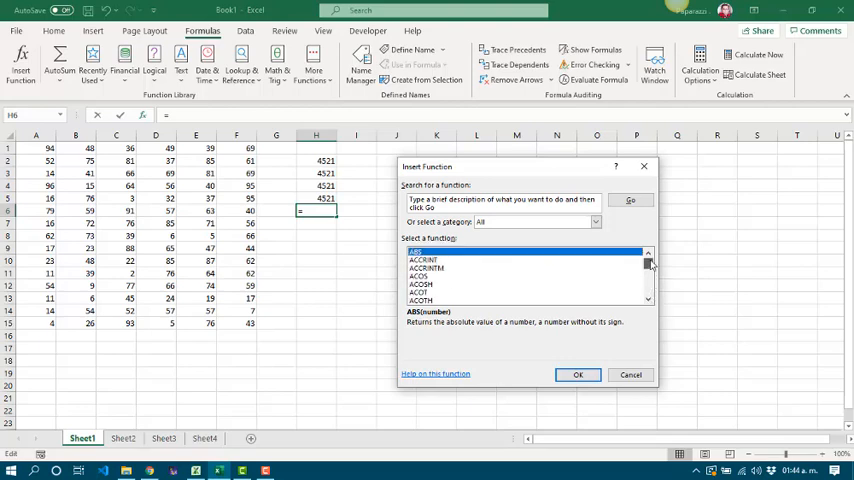
Step: Open the function category list for H6 and scroll down to Web
click(595, 222)
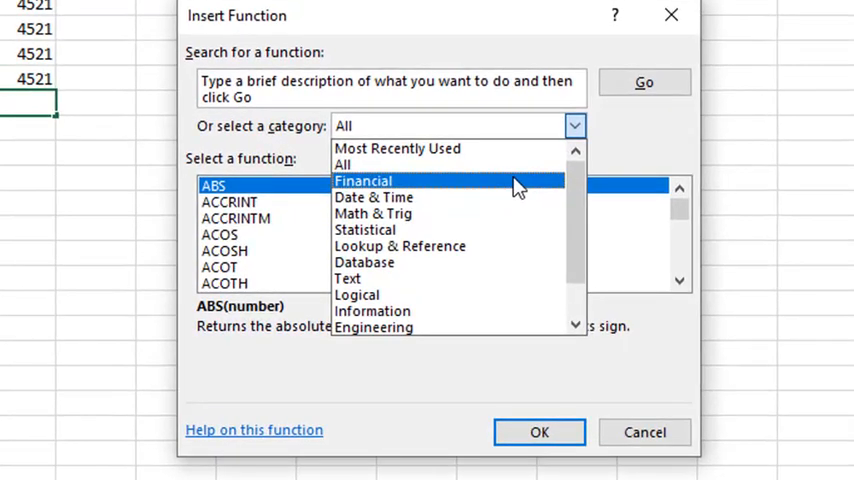
mouse_move(500, 213)
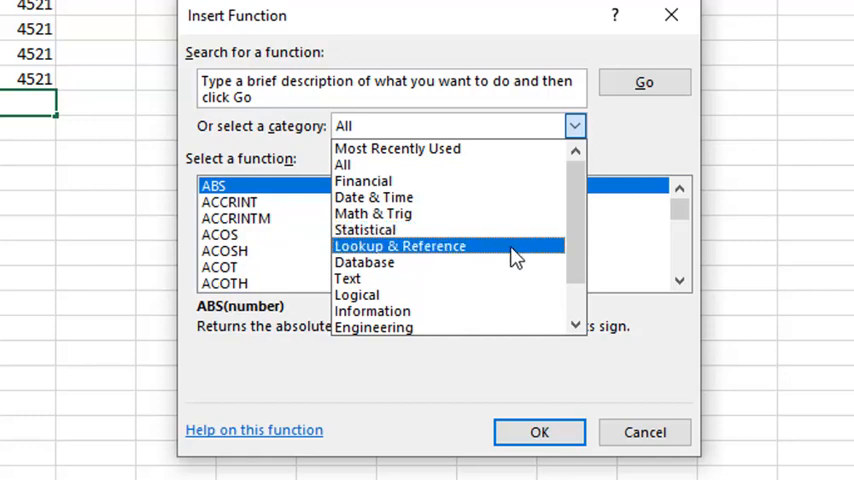
mouse_move(515, 270)
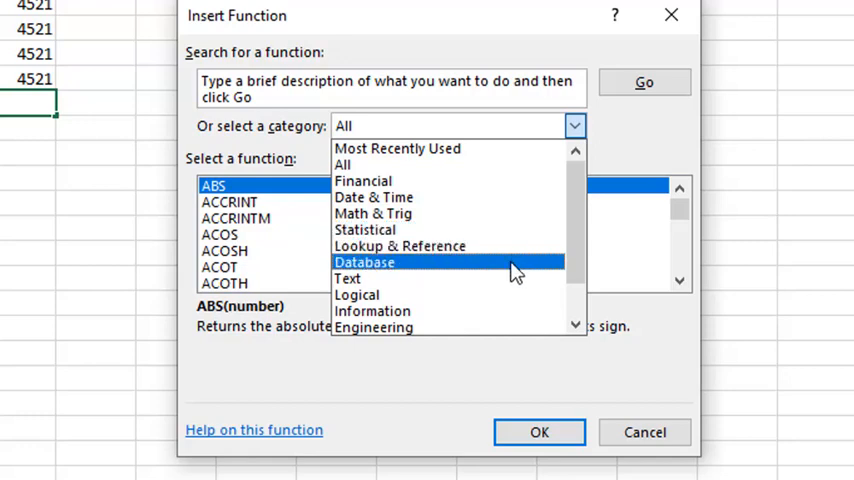
mouse_move(348, 278)
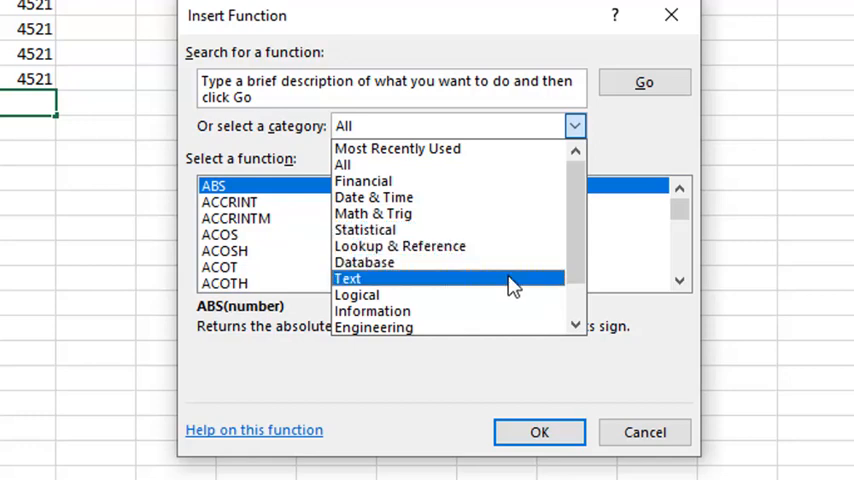
mouse_move(512, 311)
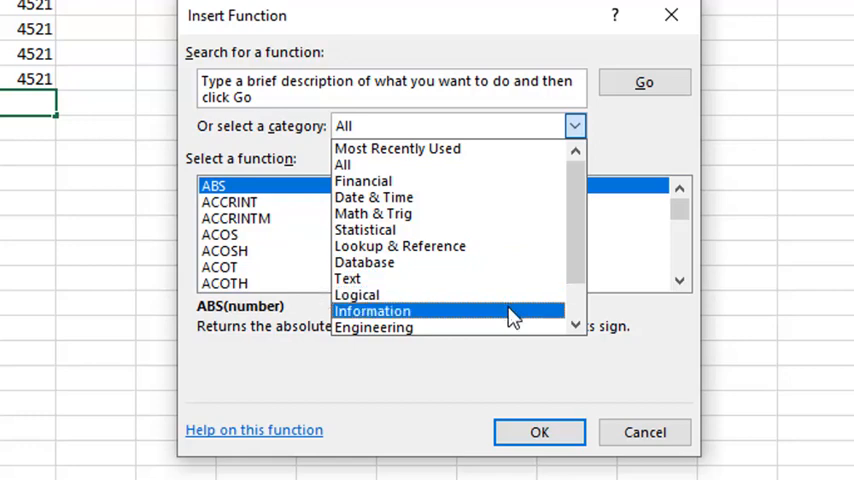
scroll(down, 3)
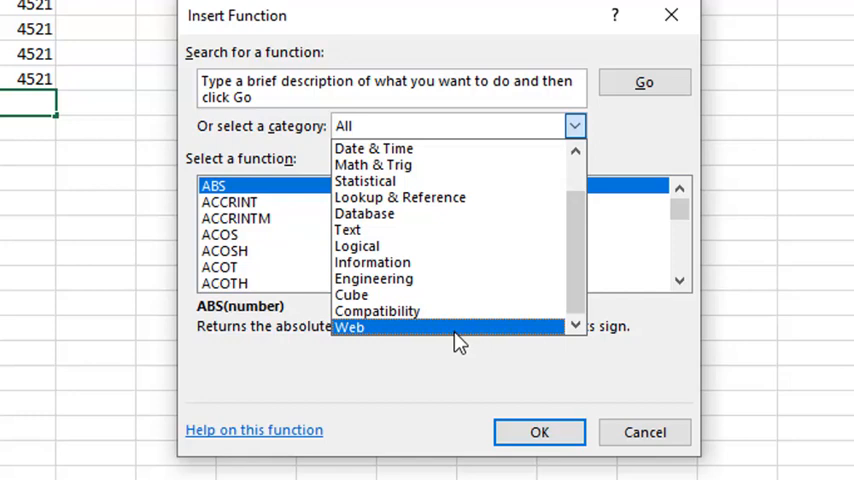
mouse_move(460, 300)
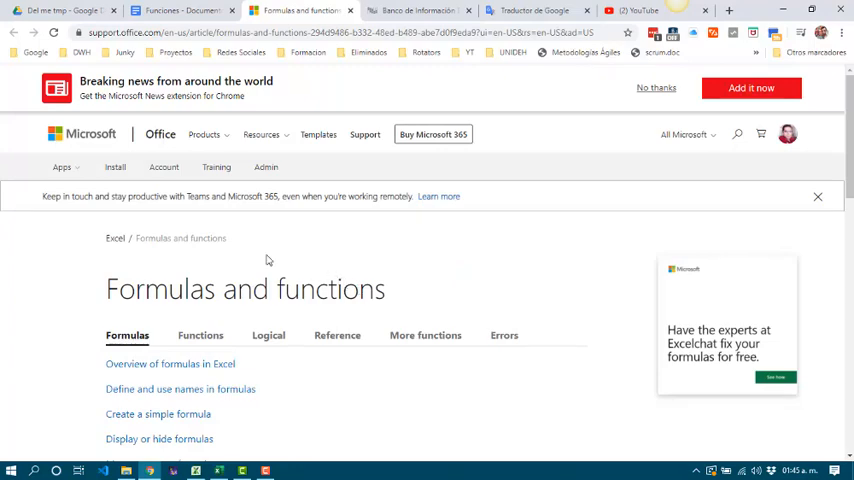
Step: Scroll down the Formulas and functions support page's formula list and click an item
scroll(down, 3)
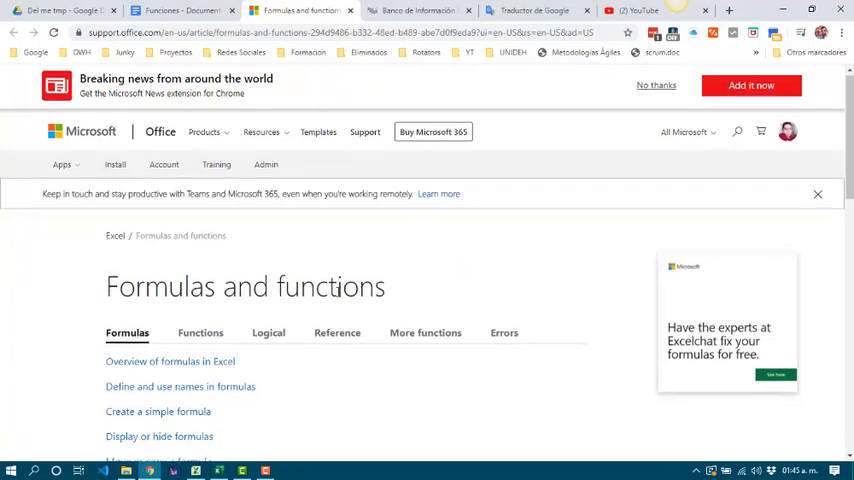
scroll(down, 3)
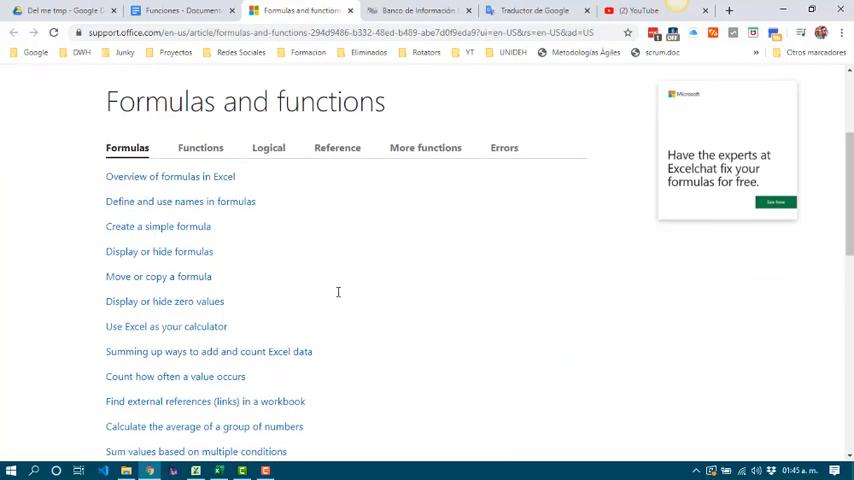
scroll(down, 3)
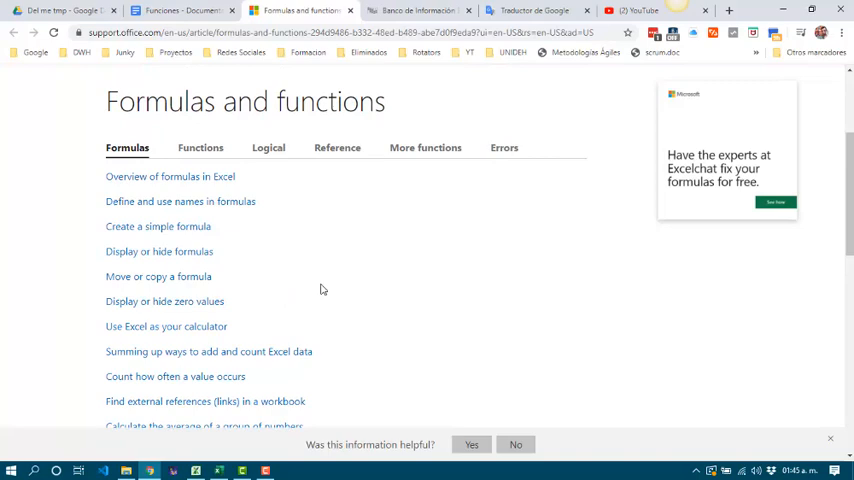
click(200, 147)
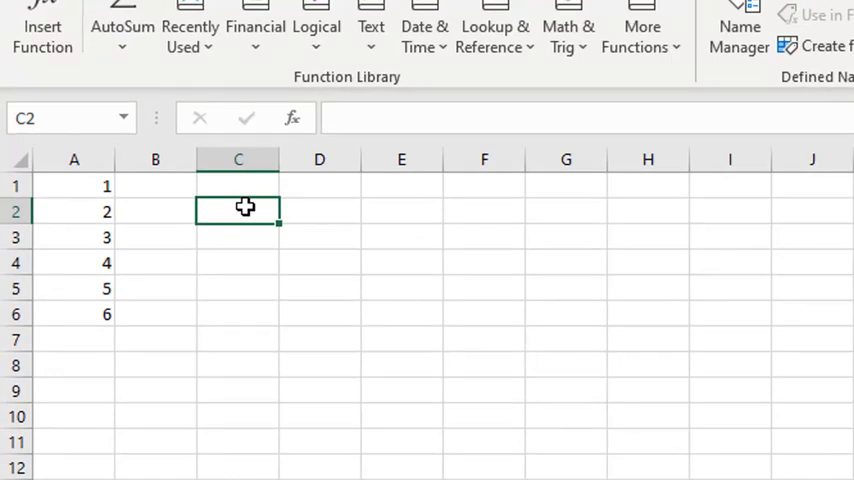
Step: Enter =1+2+3+4+5+6 in C1 so it shows 21
click(238, 186)
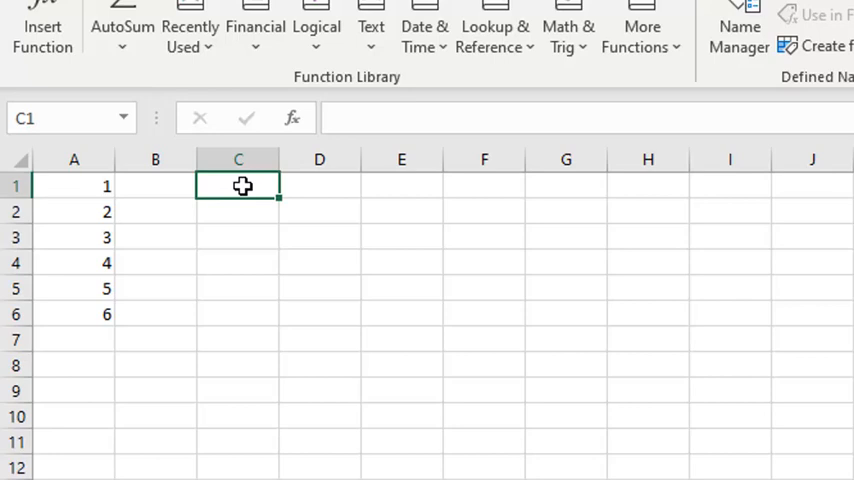
text(=)
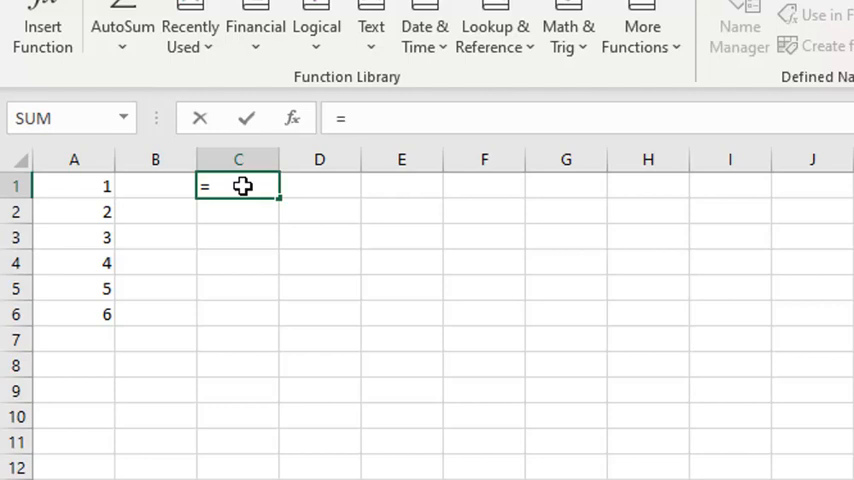
text(1)
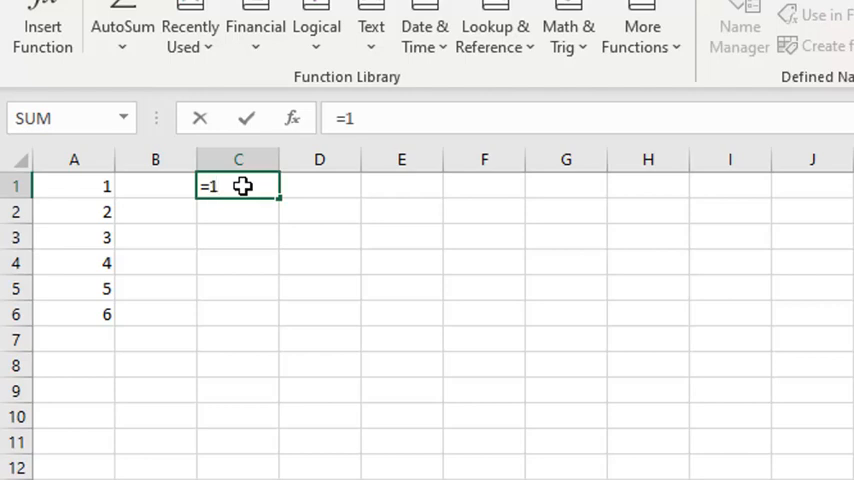
text(+2+3+)
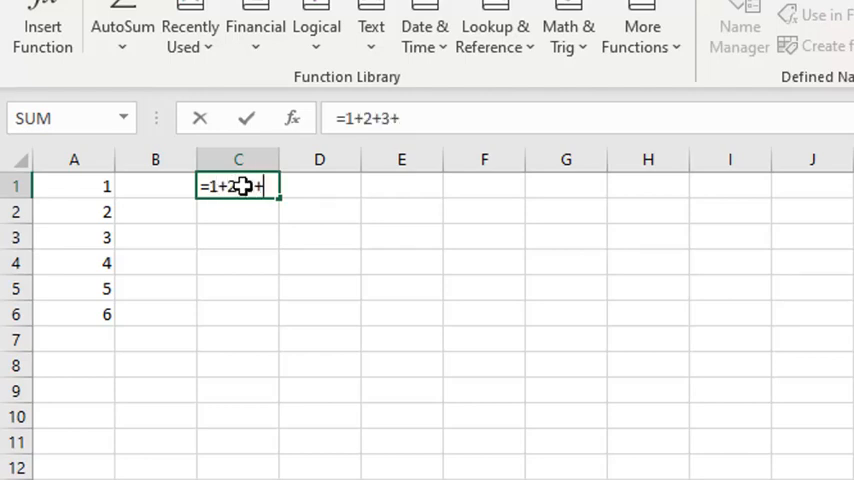
text(4+5+6)
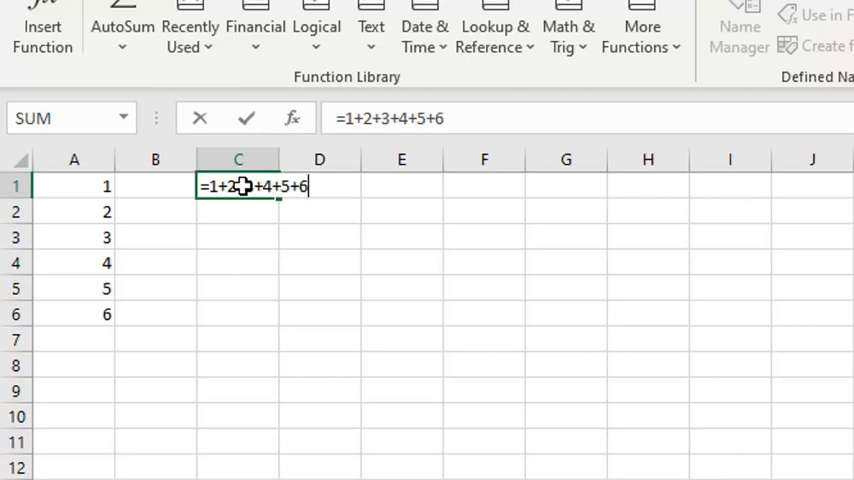
key(enter)
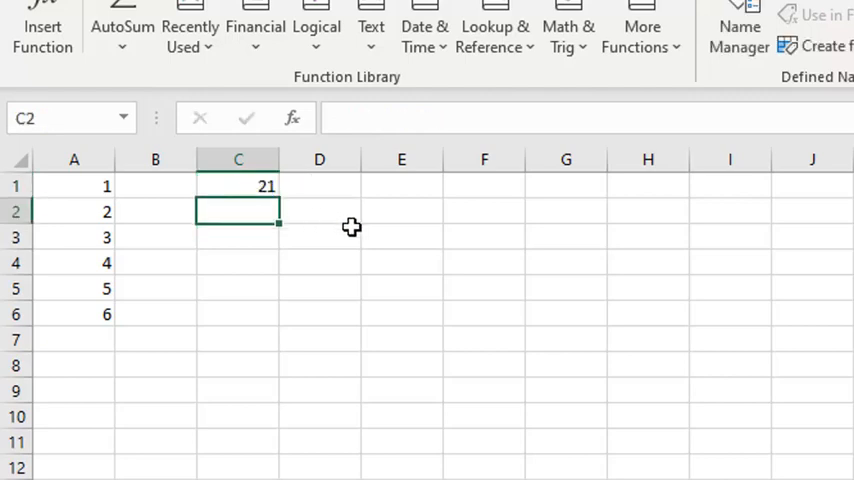
mouse_move(357, 214)
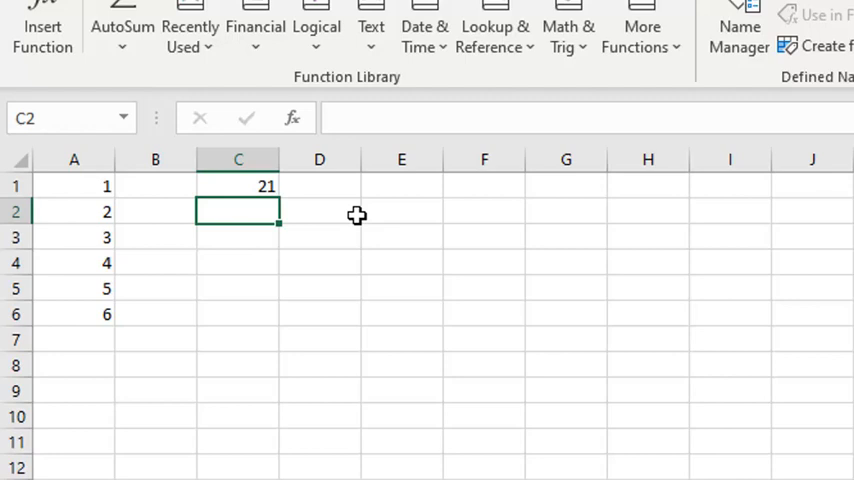
Step: Enter =A1+A2+A3+A4+A5+A6 in C2 to total column A
text(=a1+a2+a3+)
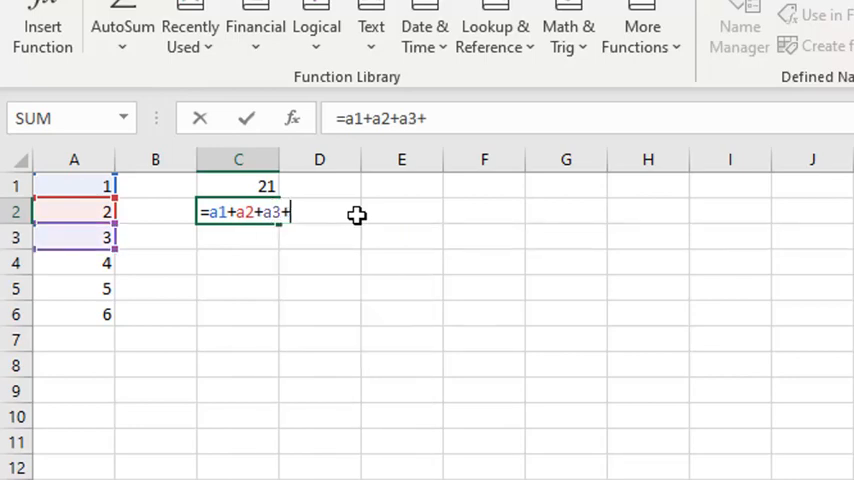
text(a4+a)
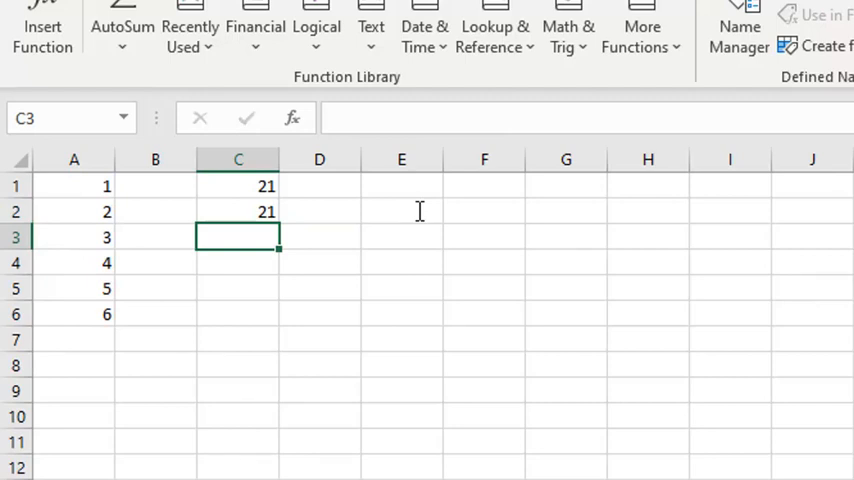
Step: Enter =SUM(1,2,3,4,5,6) in C3
text(=S)
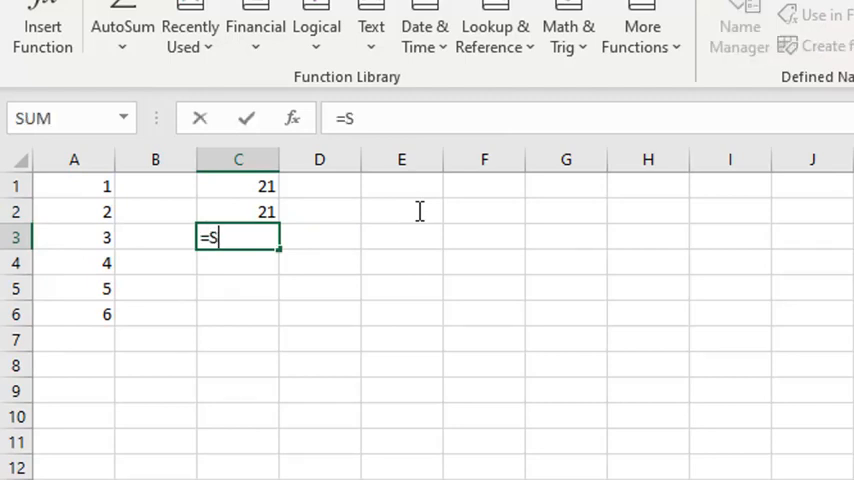
text(UM)
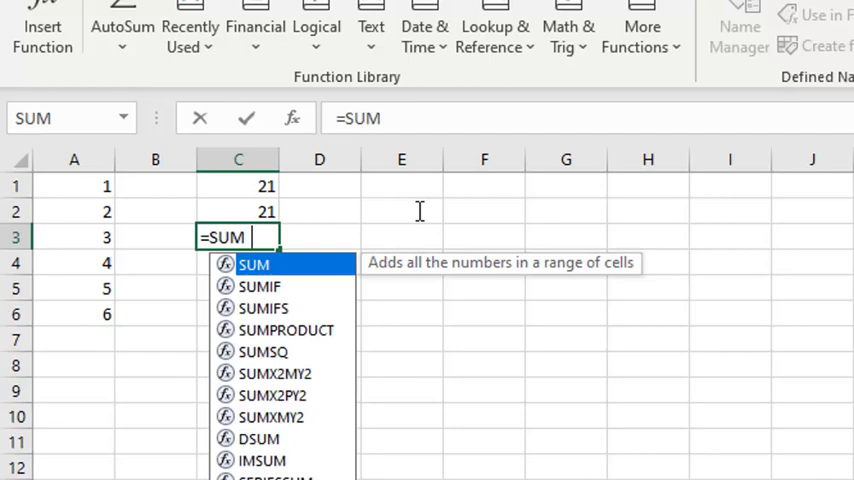
text(()
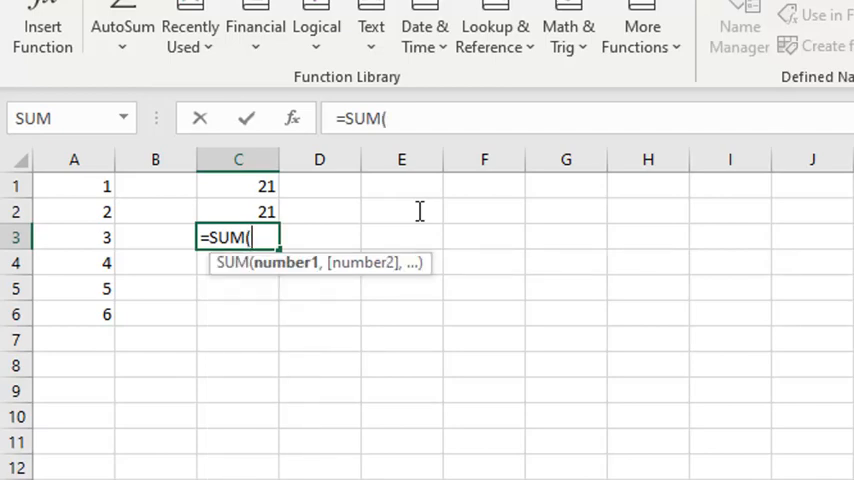
text(1,)
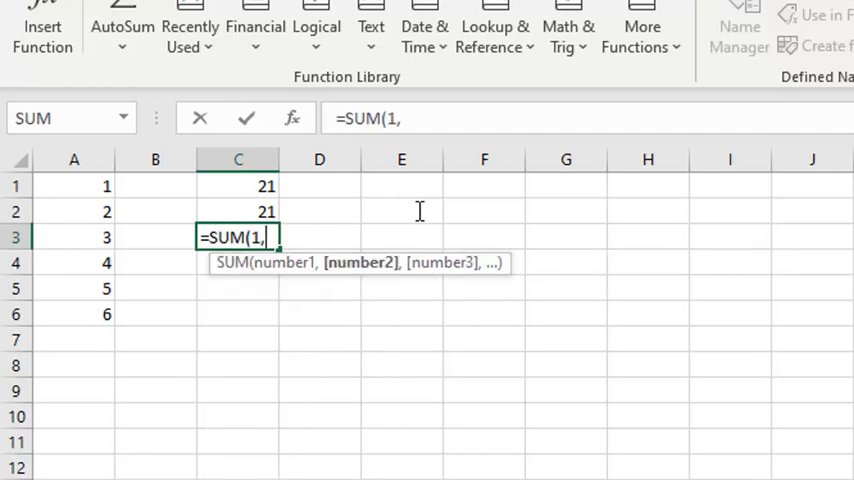
text(2,3,4)
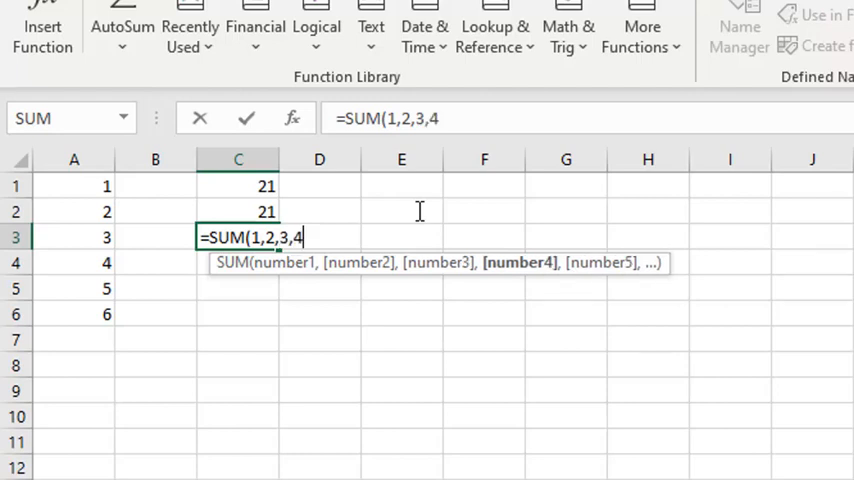
text(,5,6)
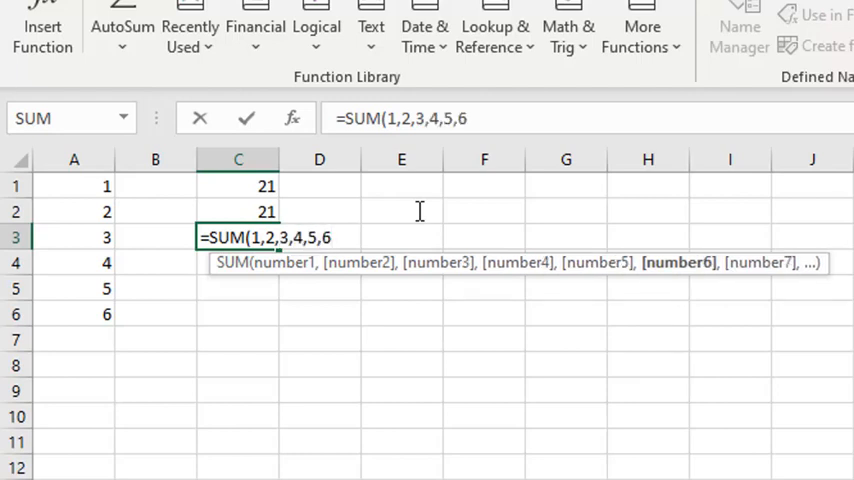
key(Enter)
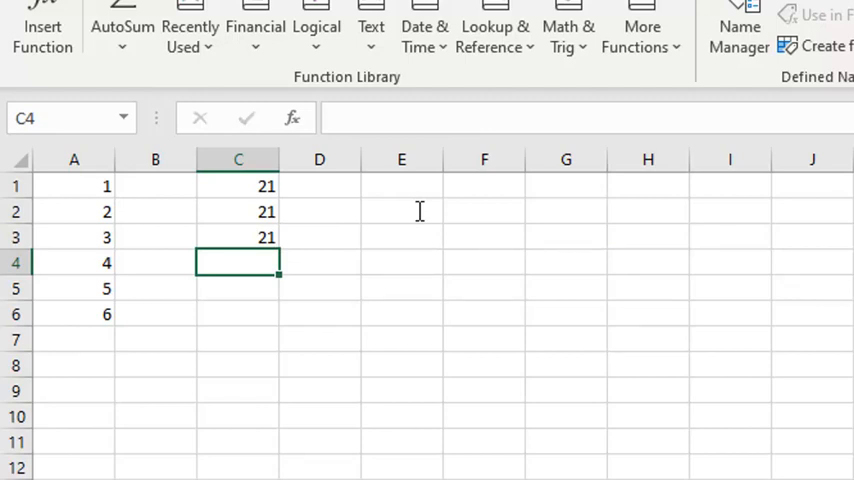
Step: Enter =SUM(A1,A2,A3,A4,A5,A6) in C4, listing each cell
text(=S)
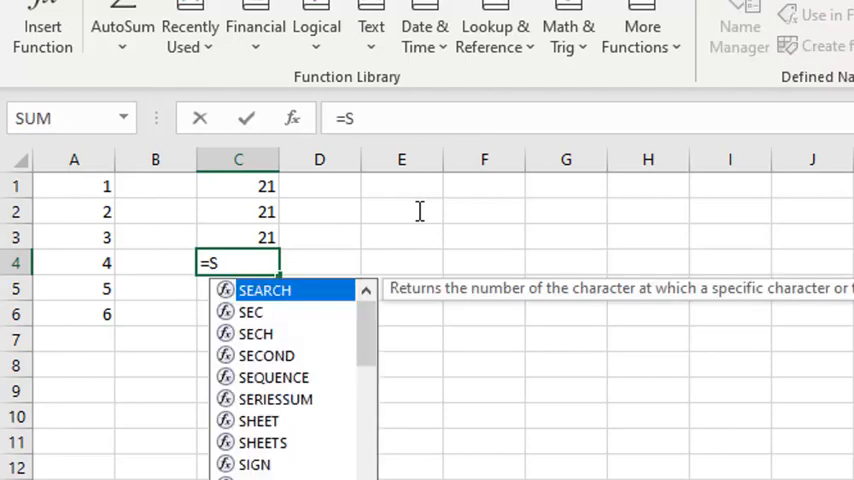
text(UM()
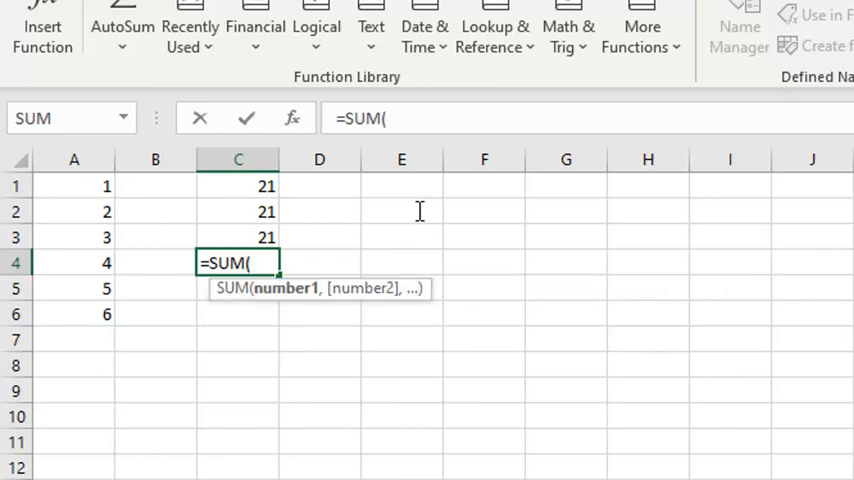
text(a1,a2,a3,a4,)
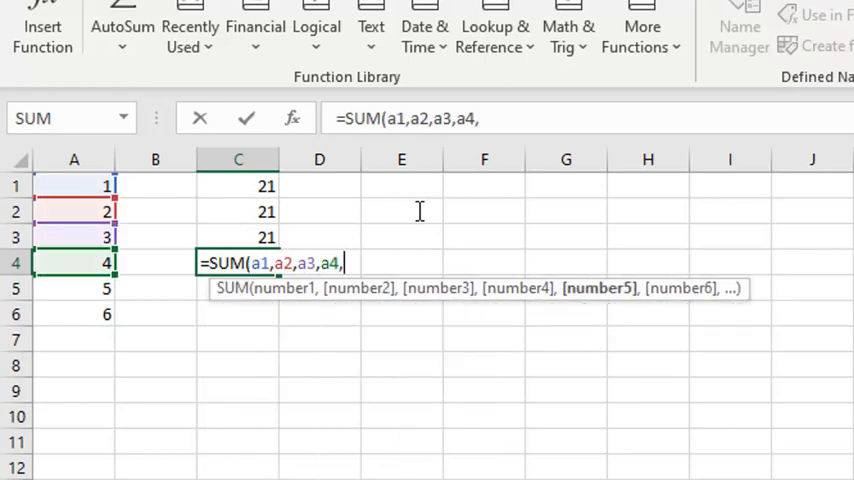
text(a5,a6)
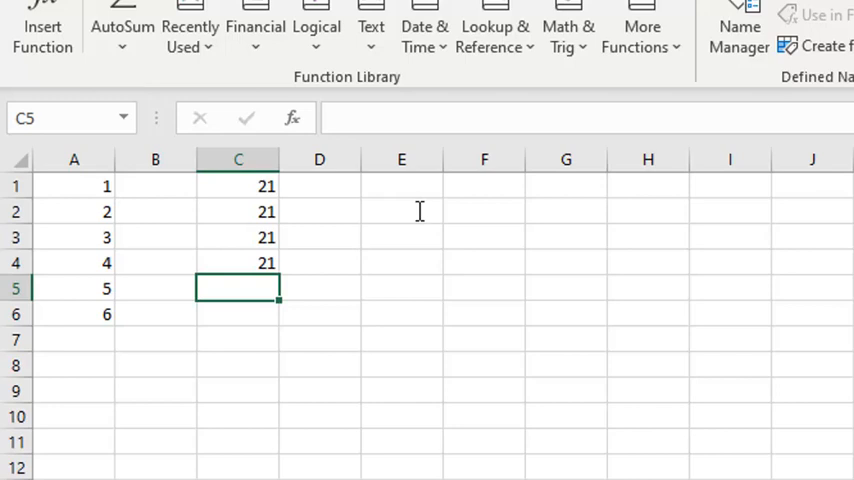
Step: Enter =SUM(A1:A6) in C5, picking A1 as the range start
text(=SUM)
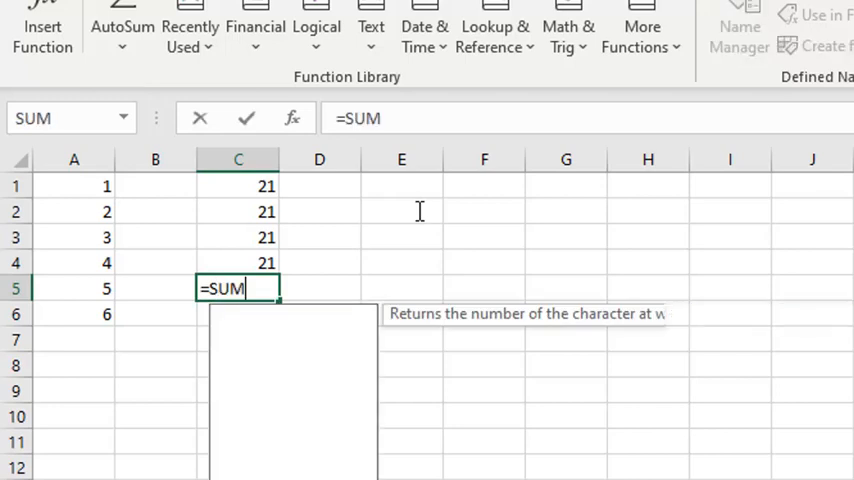
text(()
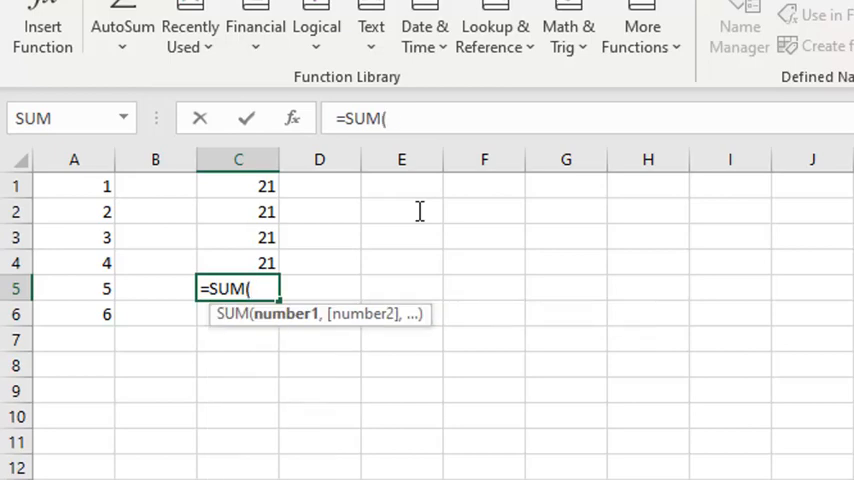
click(74, 186)
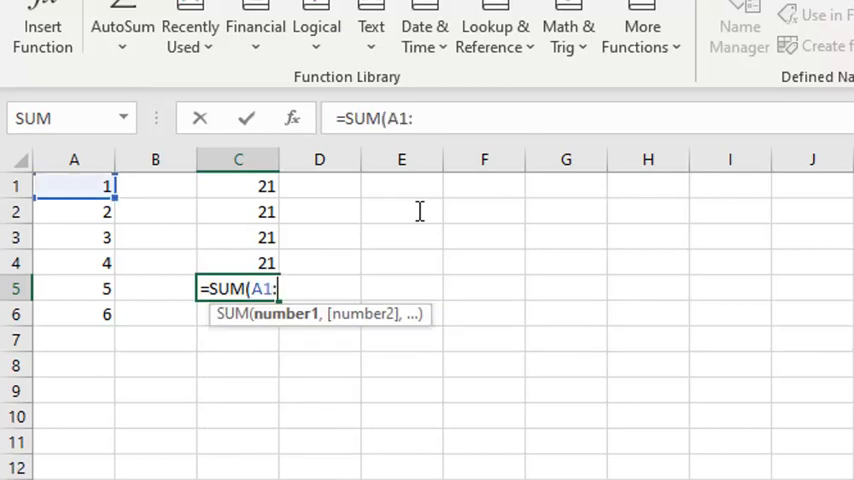
text(A)
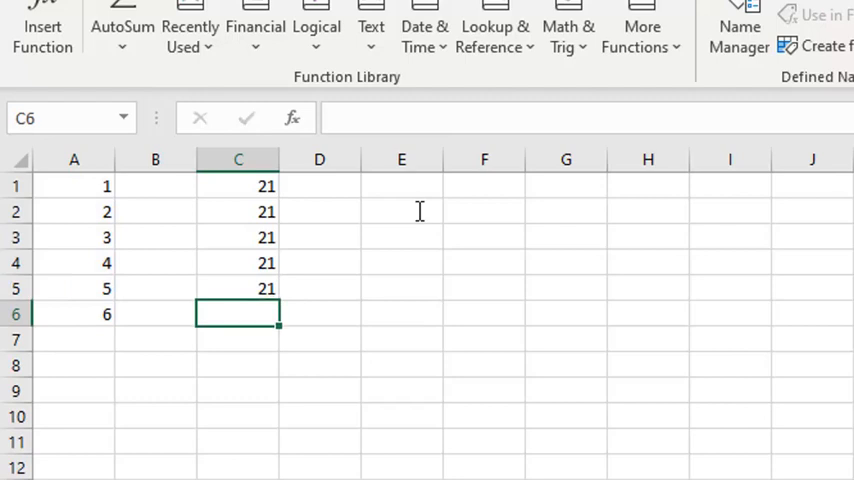
Step: Enter =SUM((A1,A2,A3,A4,A5,A6)) in C6 with the cells in extra parentheses
text(=)
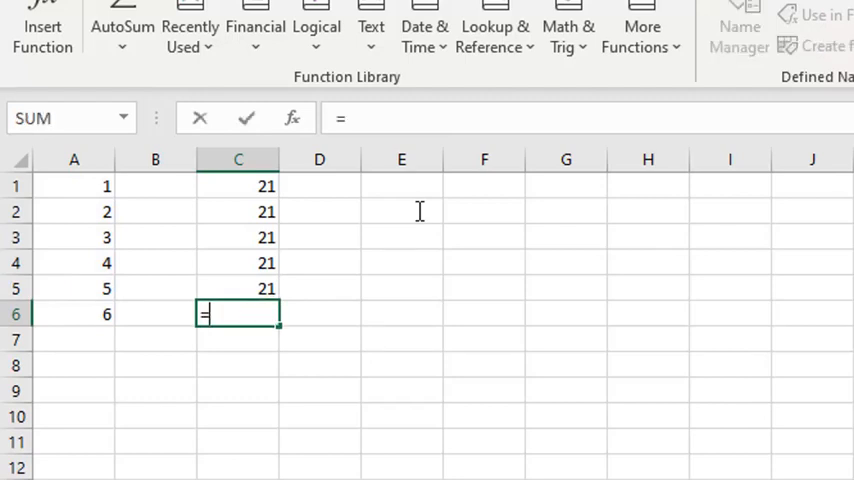
text(sum)
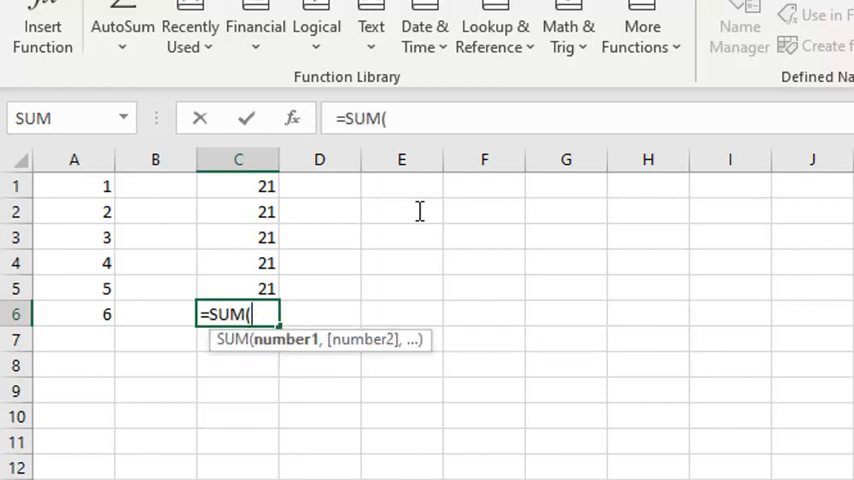
text())
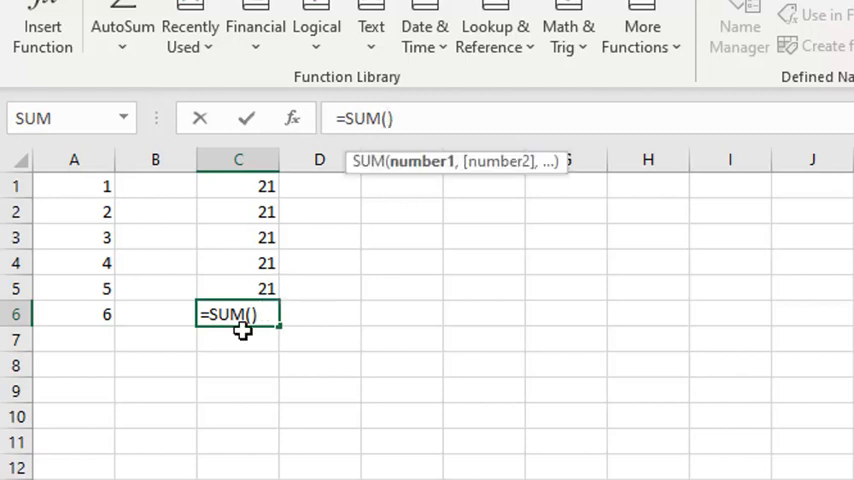
text(()
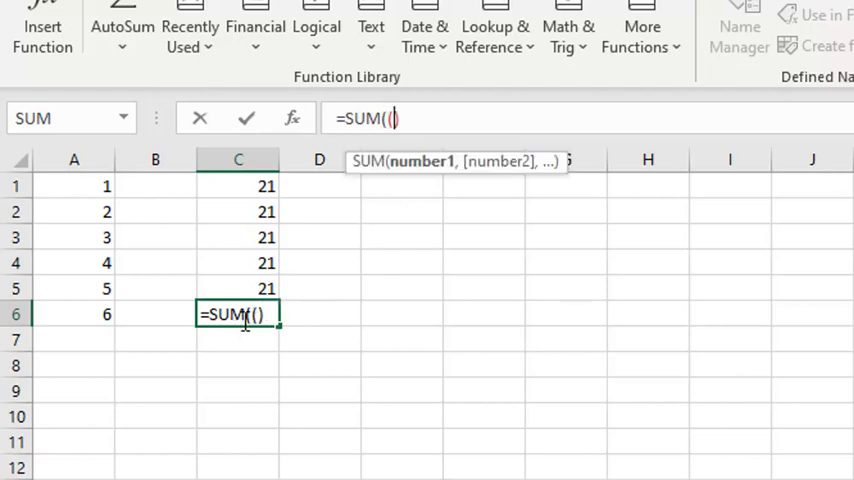
text())
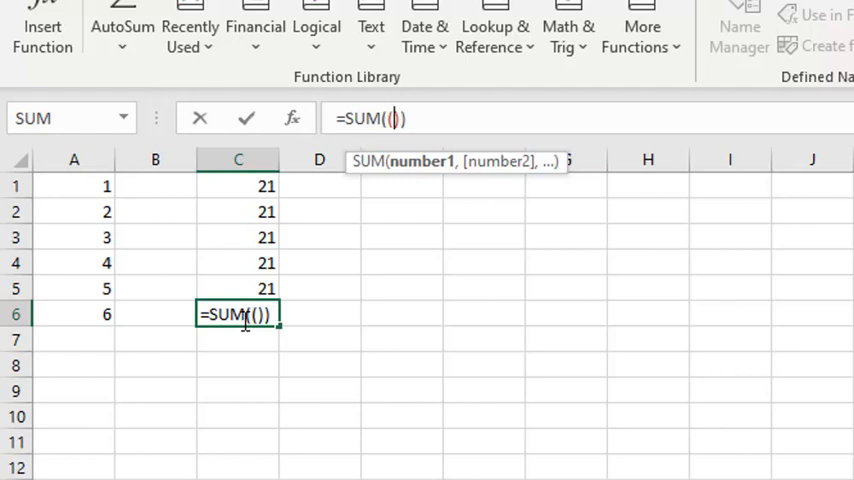
text(A)
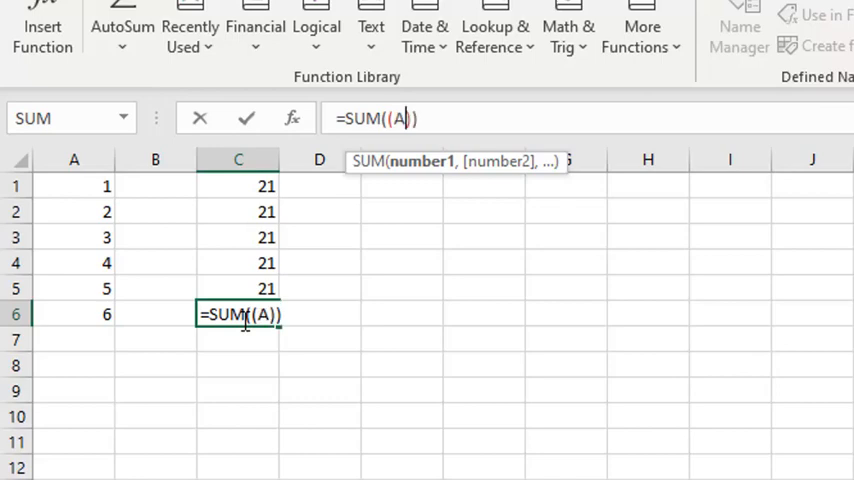
click(74, 186)
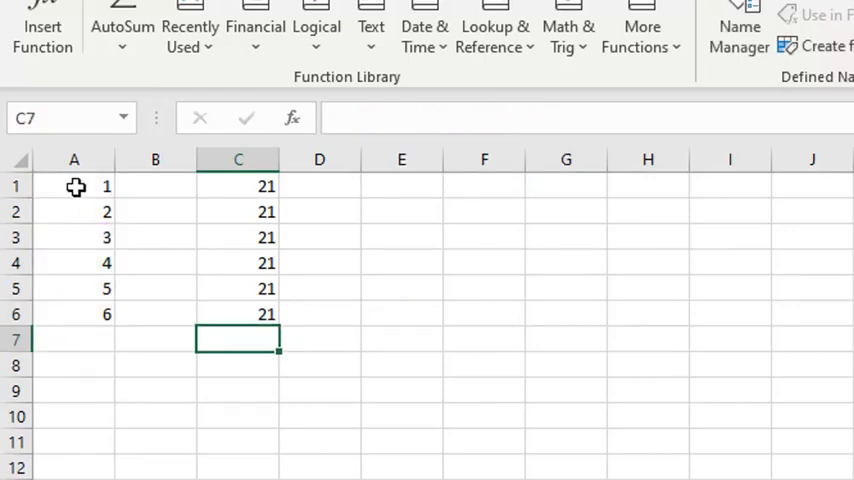
Step: Name the range A1:A6 'Valores' via the Name Box, then select C7
drag(74, 186, 74, 314)
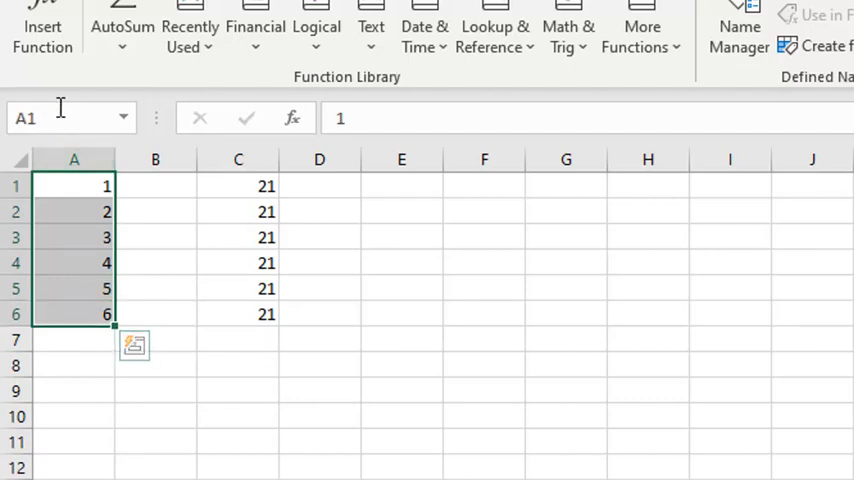
text(Valores)
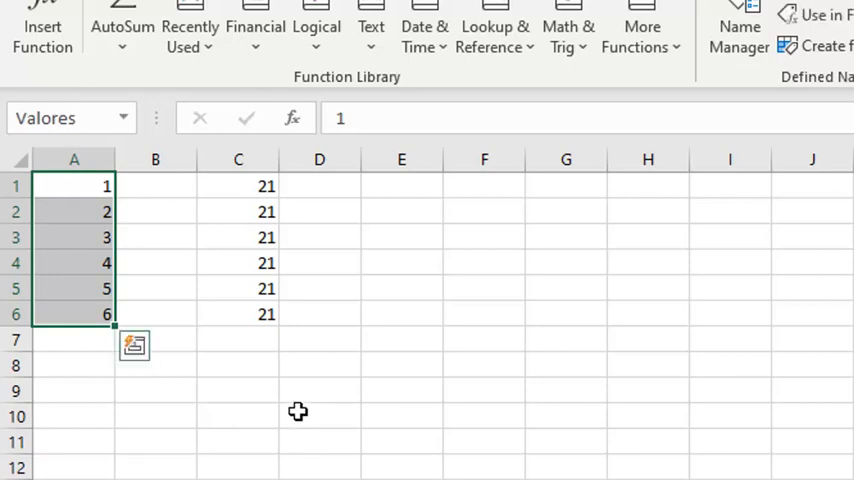
click(238, 339)
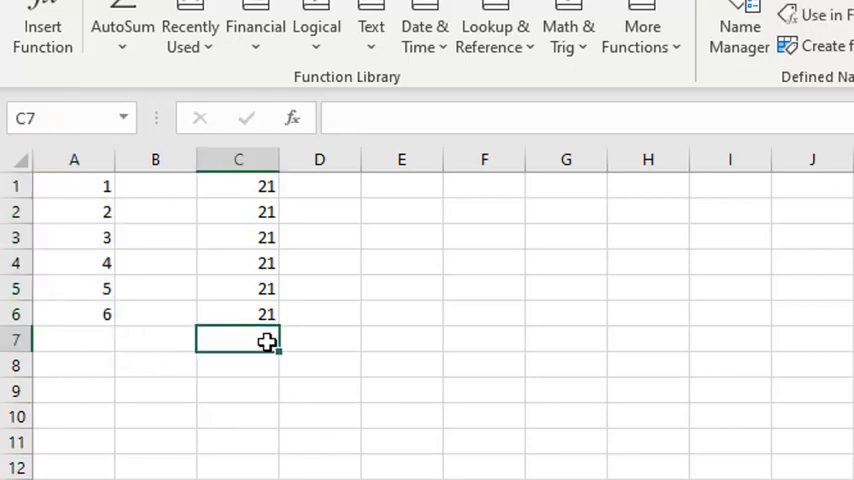
Step: Enter =SUM(Valores) in C7 using the AutoComplete range name
text(=sum)
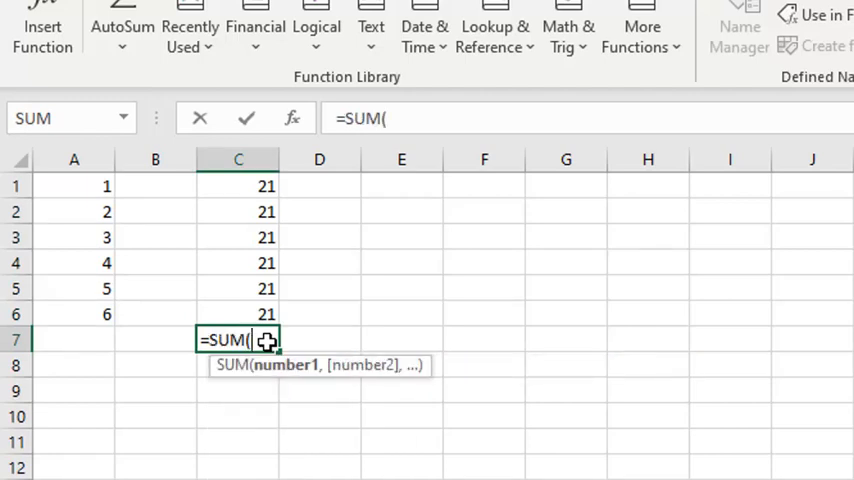
text(va)
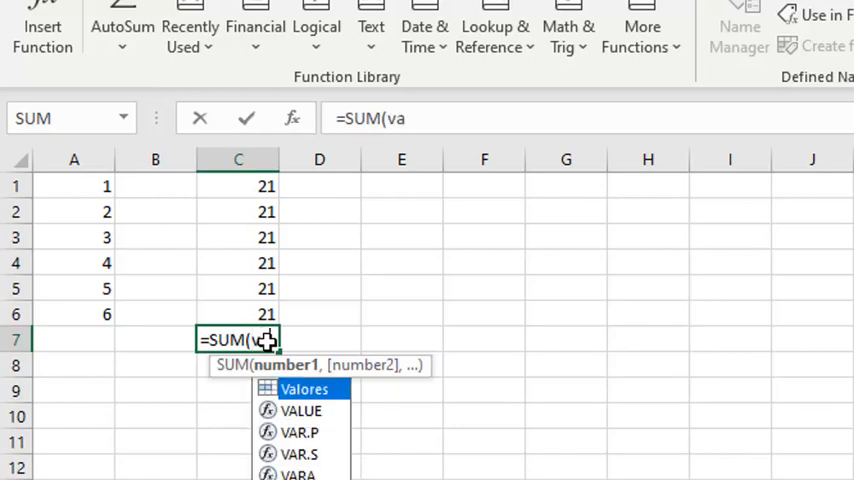
double_click(304, 389)
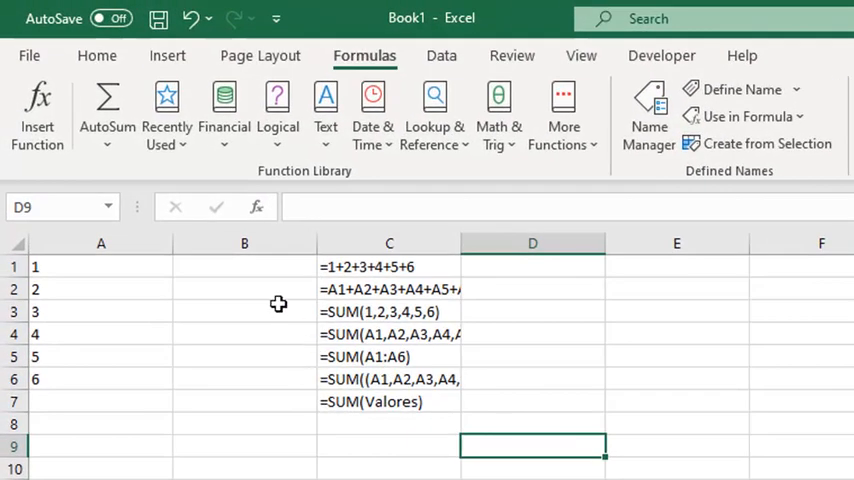
mouse_move(458, 242)
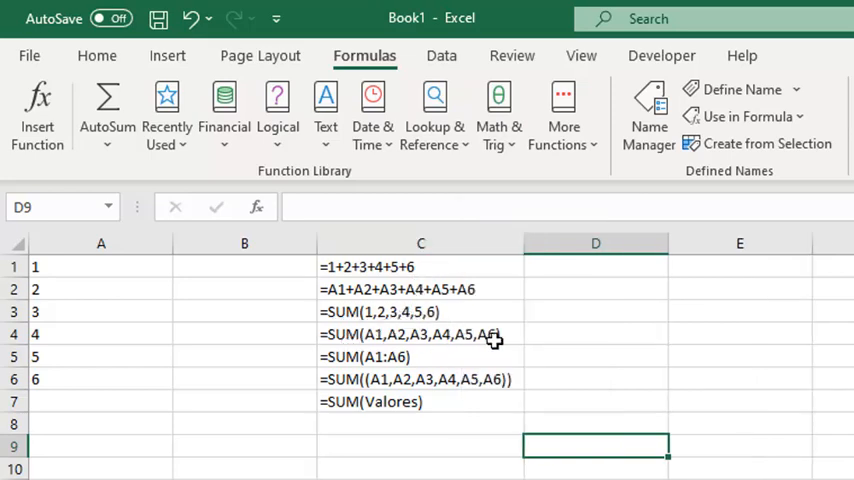
mouse_move(400, 310)
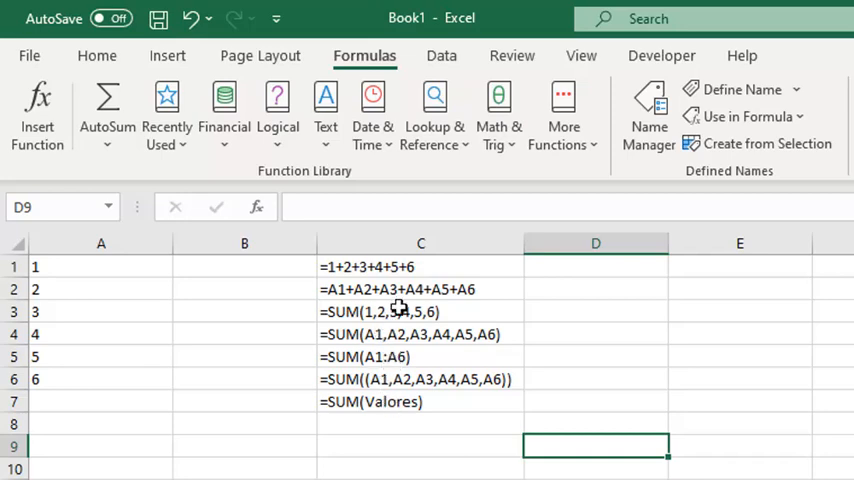
mouse_move(415, 408)
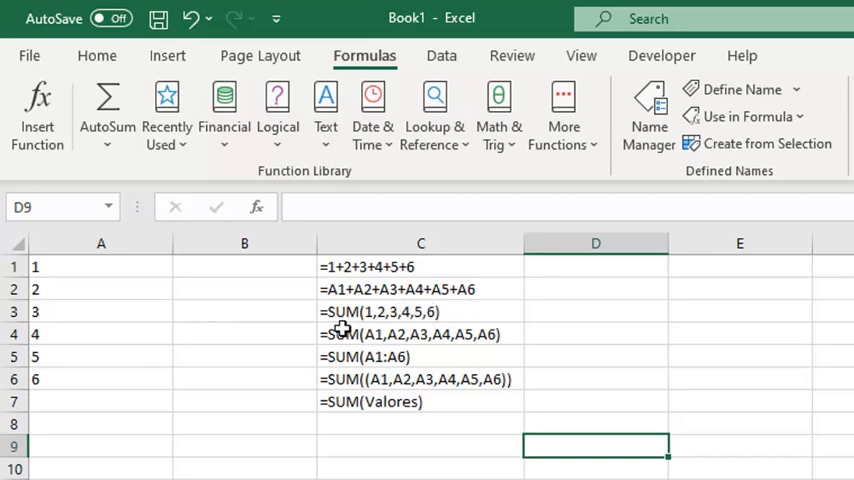
mouse_move(391, 401)
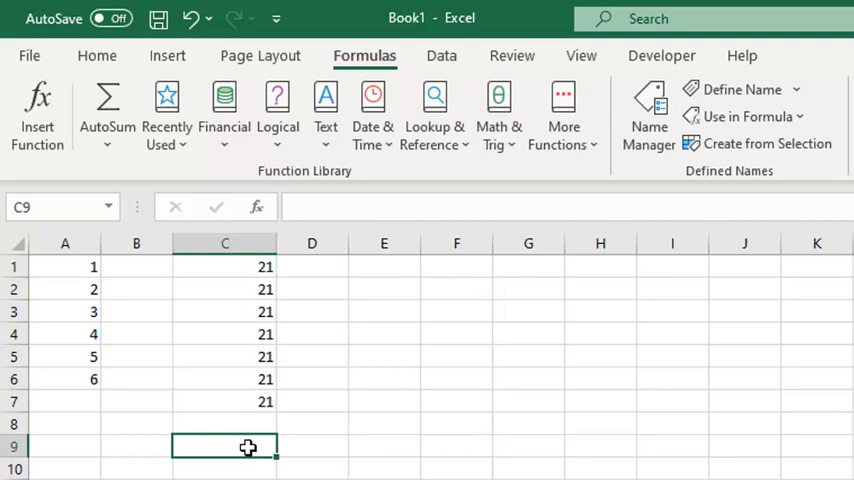
Step: Enter a YEAR formula on a date serial number in C9, returning 1986
text(=Year()
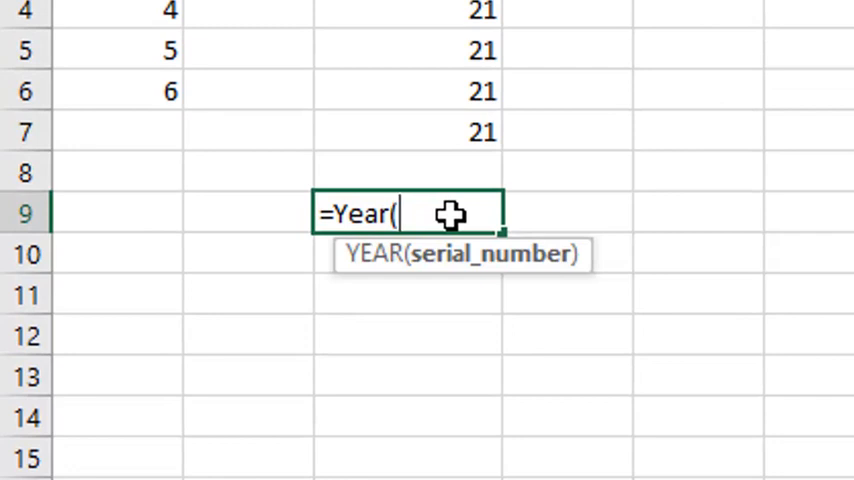
text(315)
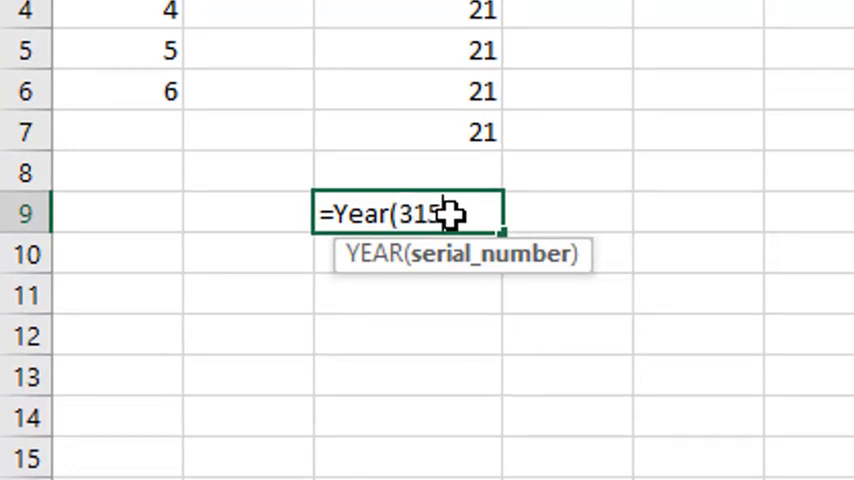
text(1)
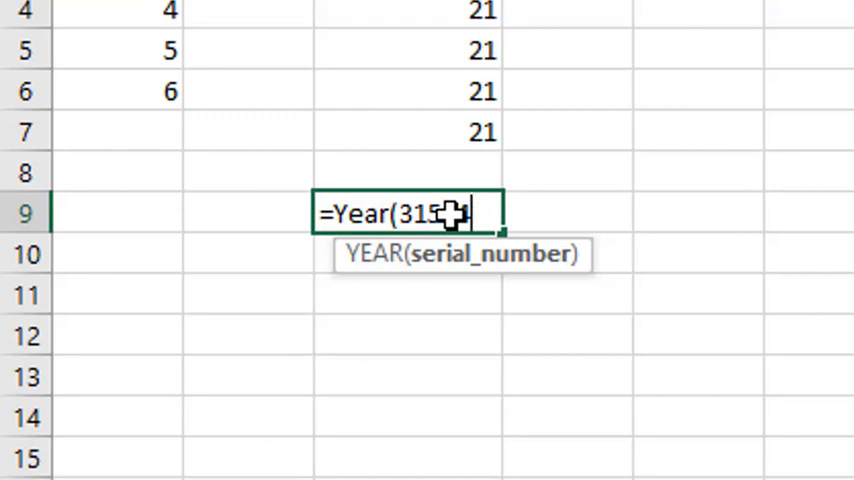
text())
click(408, 254)
text(=)
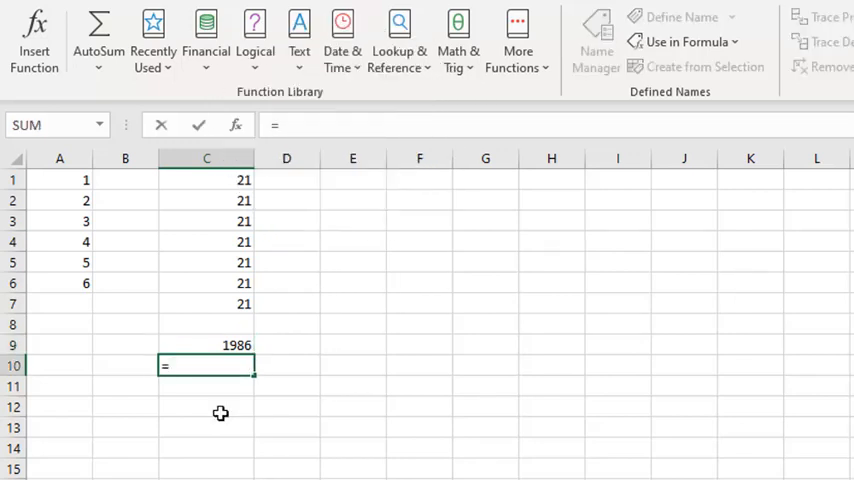
Step: Enter =YEAR("02-02-1986") in C10, returning 1986
text(YEA)
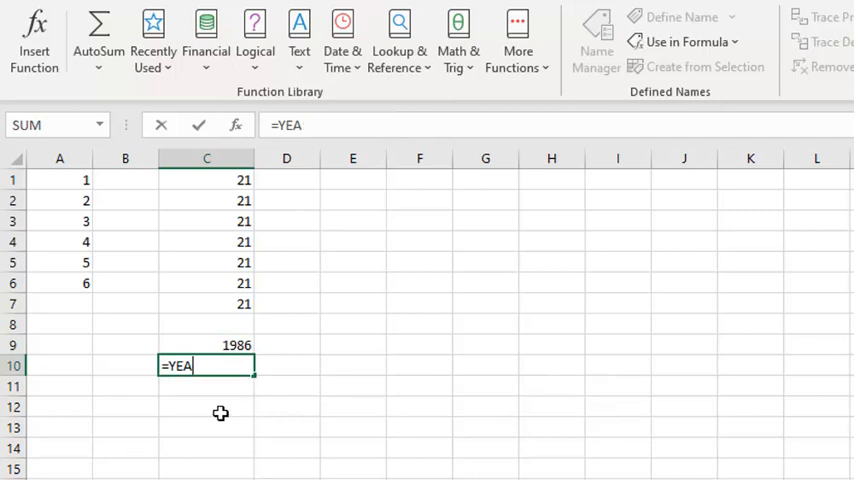
text(R(")
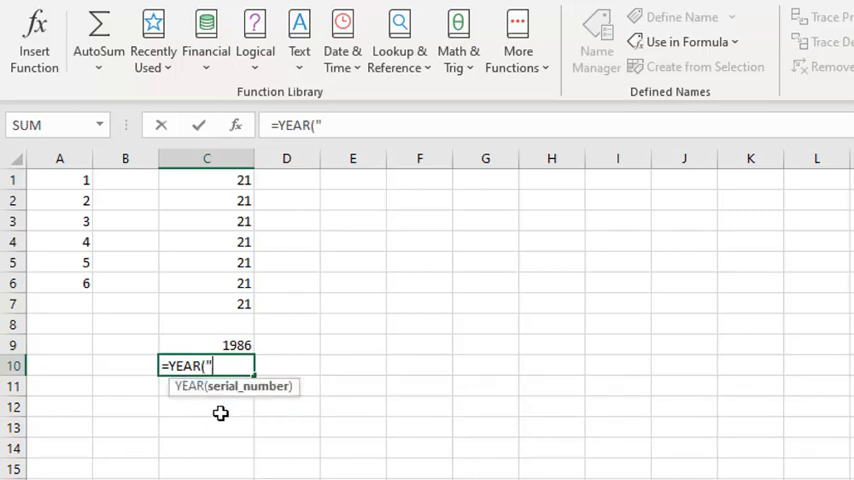
text(02-02)
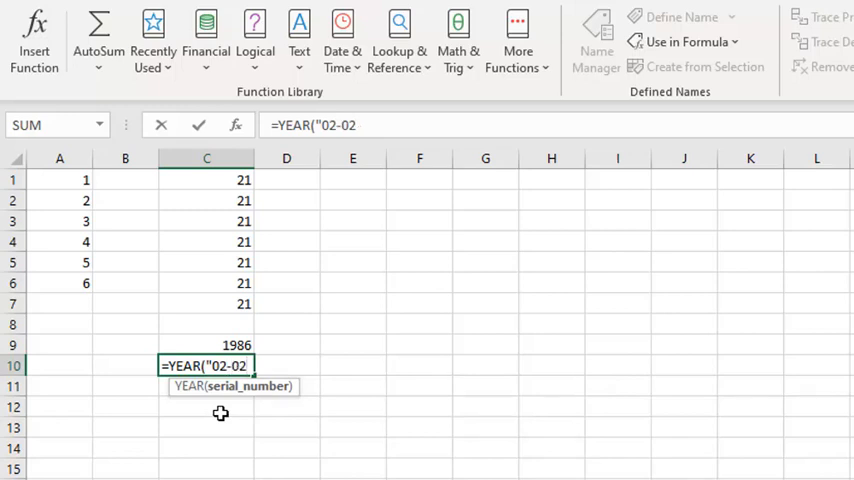
text(-1986)
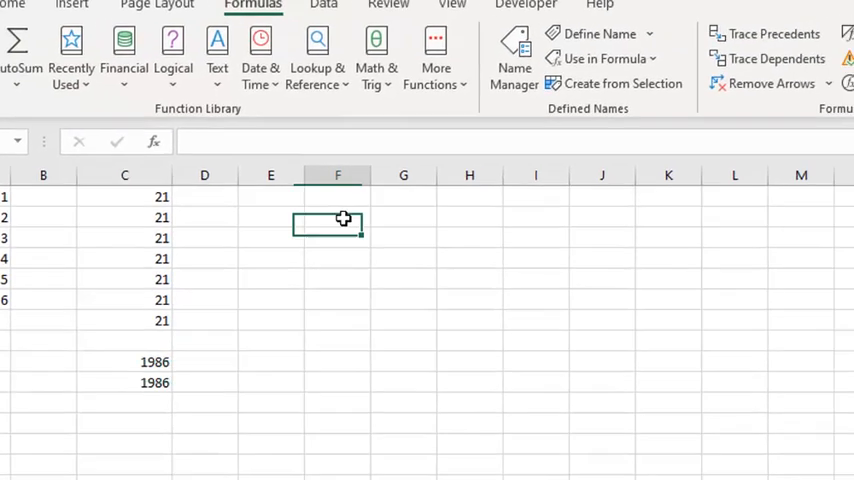
Step: Enter 02/02/1986 in F2 and format it as Number to show 31445.00
text(02/)
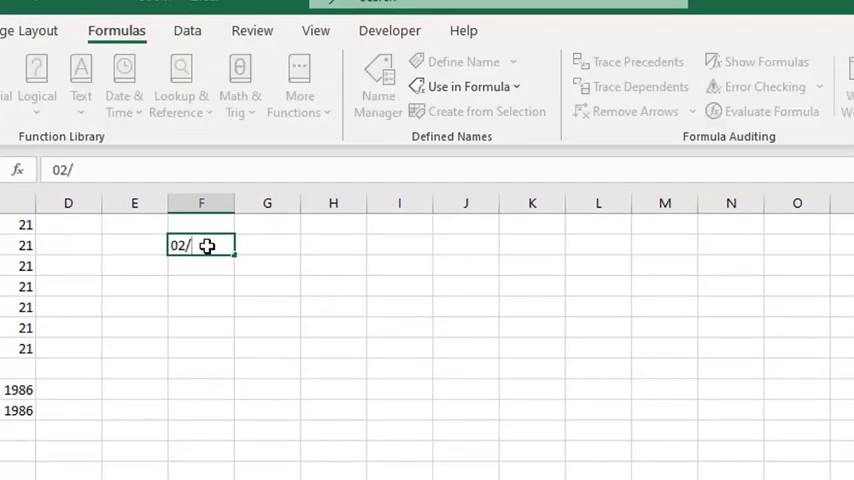
text(02)
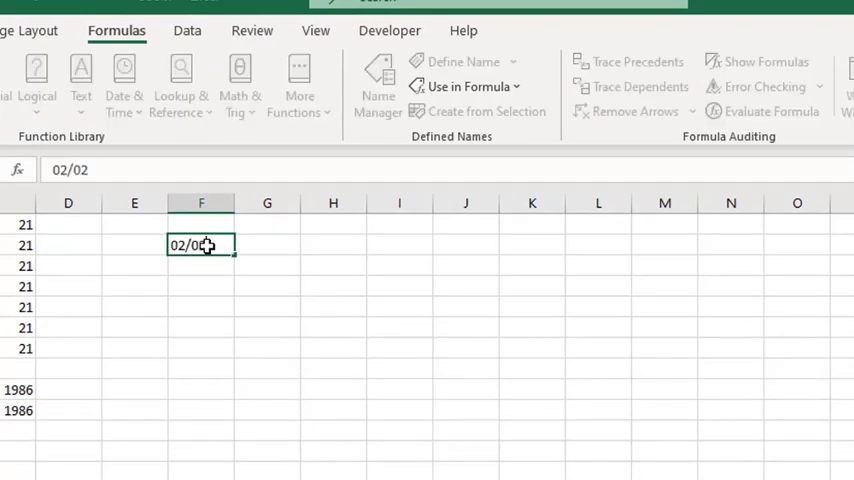
text(/1986)
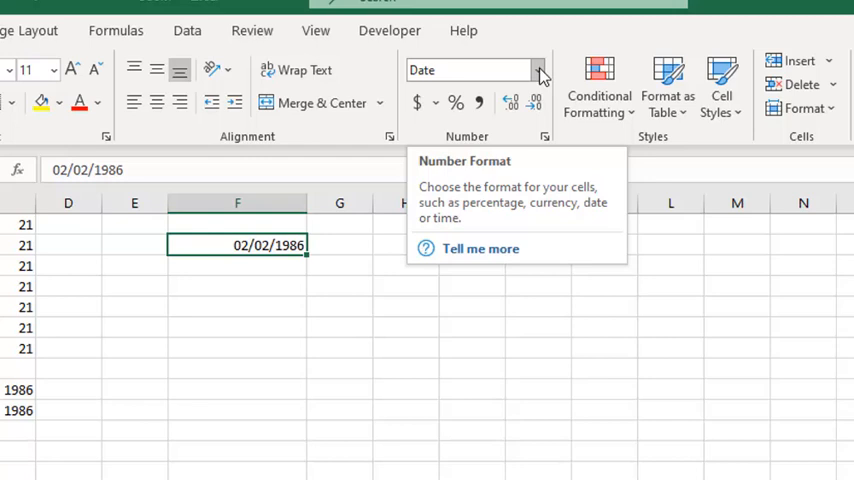
click(537, 70)
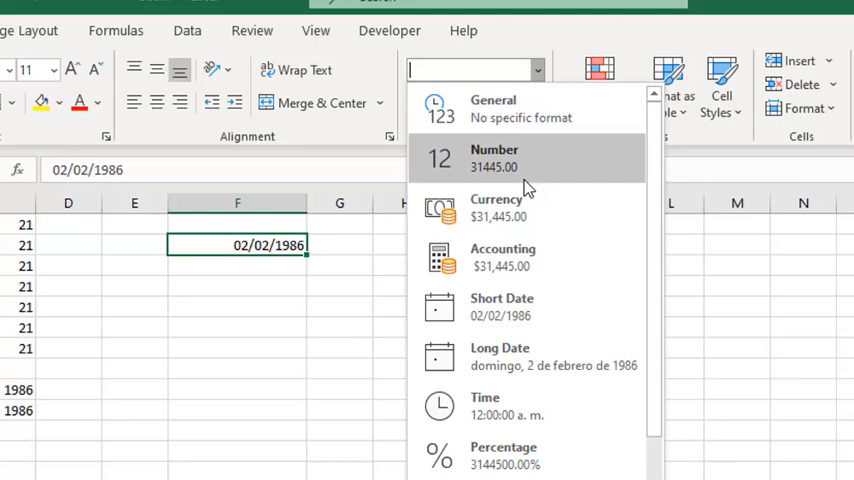
mouse_move(510, 168)
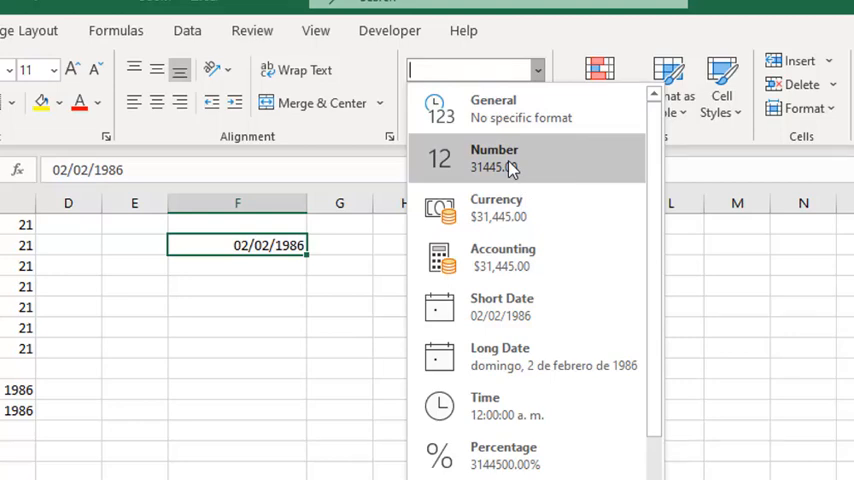
click(494, 157)
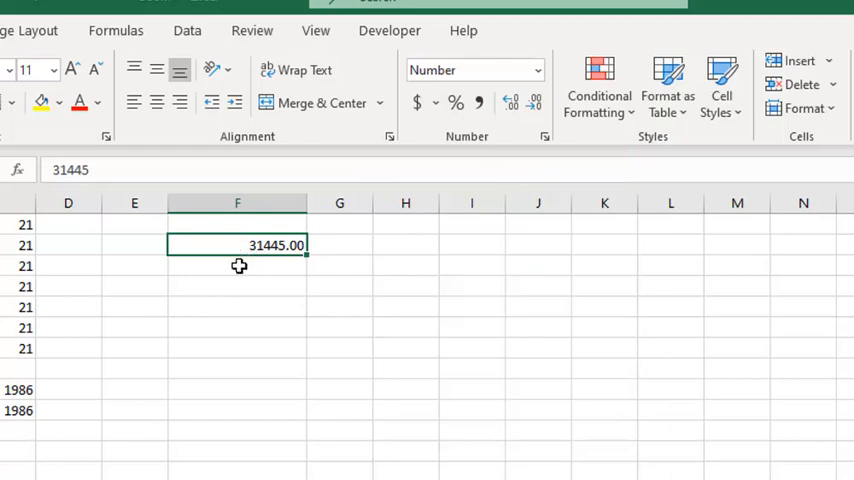
mouse_move(240, 246)
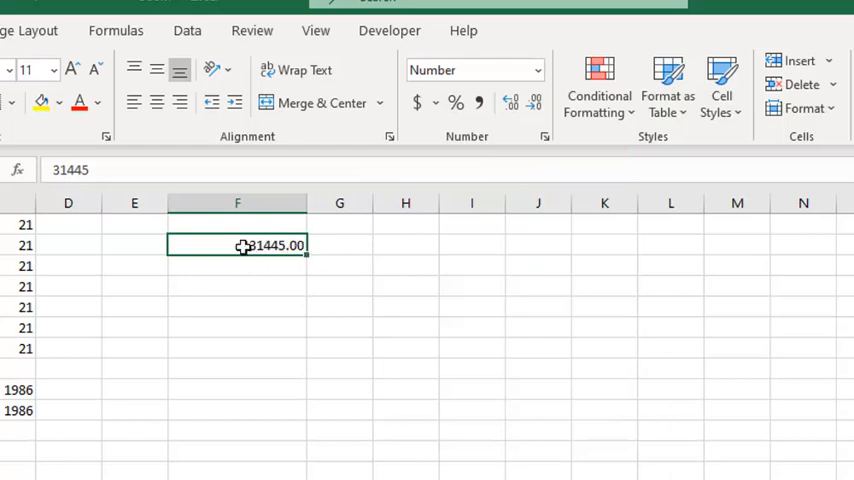
mouse_move(278, 284)
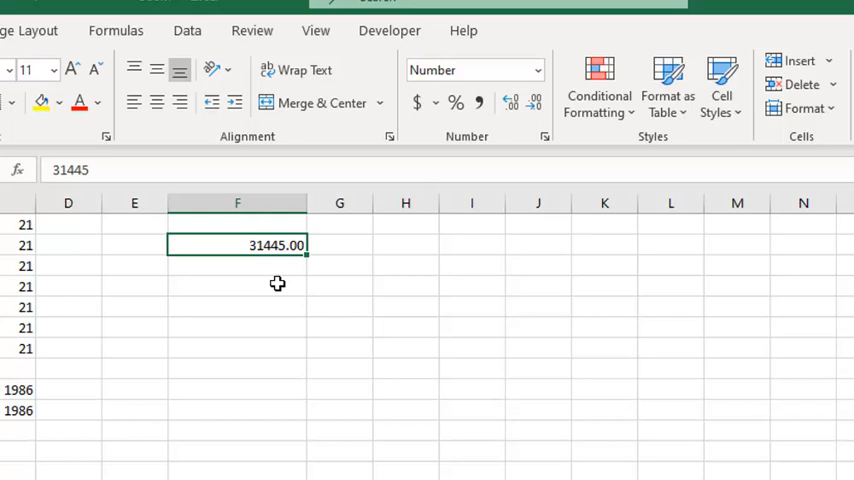
Step: Enter 1 in F4, fill G4's formula down to G10, and format it as Short Date
click(237, 287)
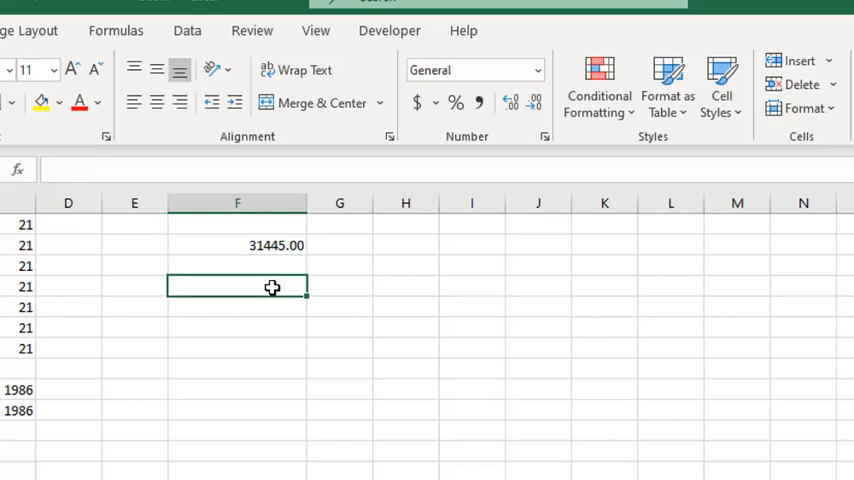
text(1)
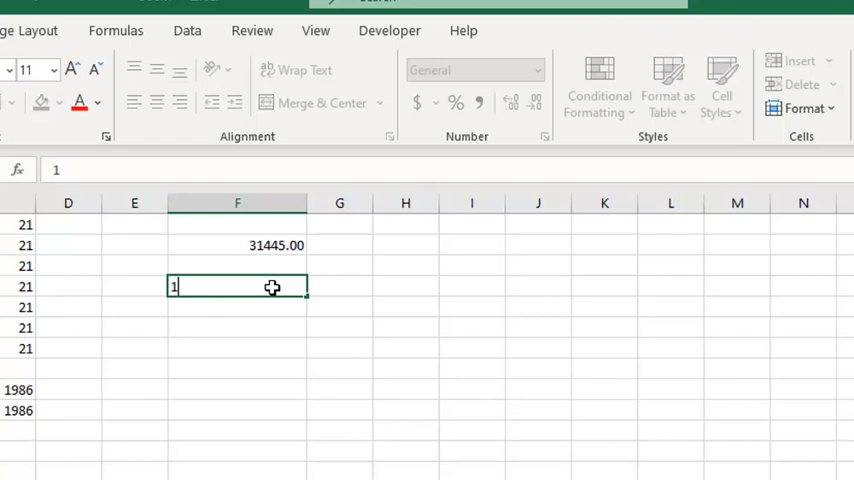
key(Tab)
text(=F4)
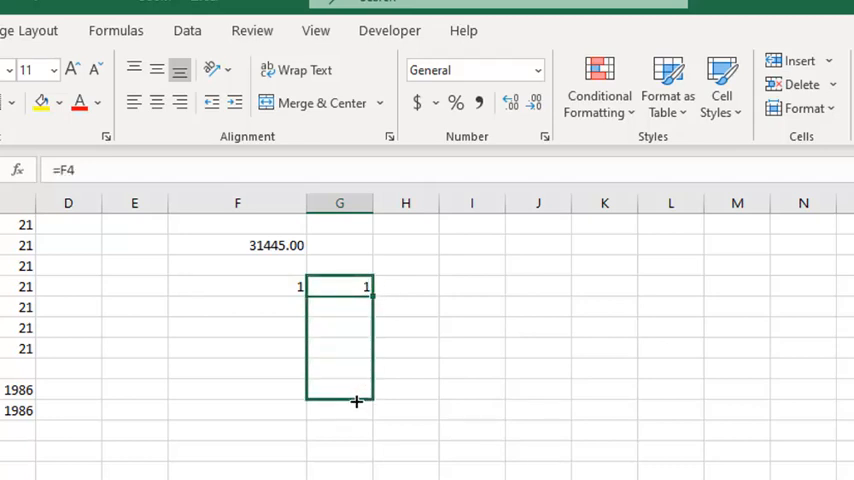
drag(356, 290, 356, 413)
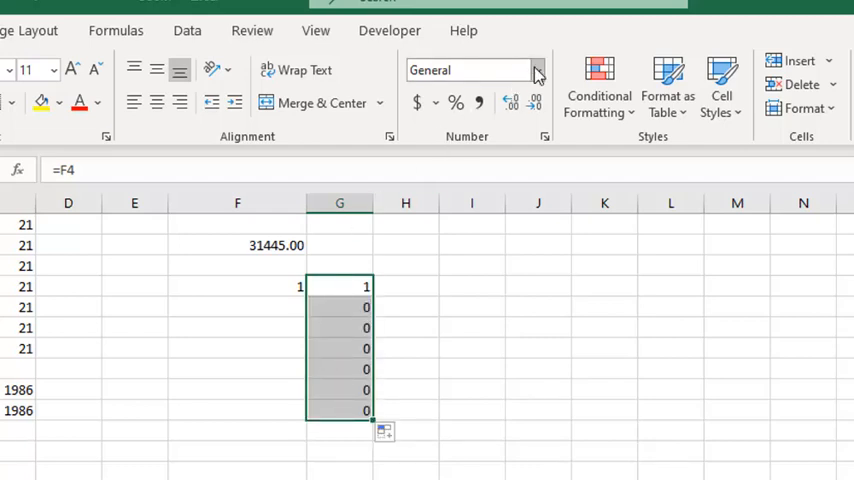
click(534, 70)
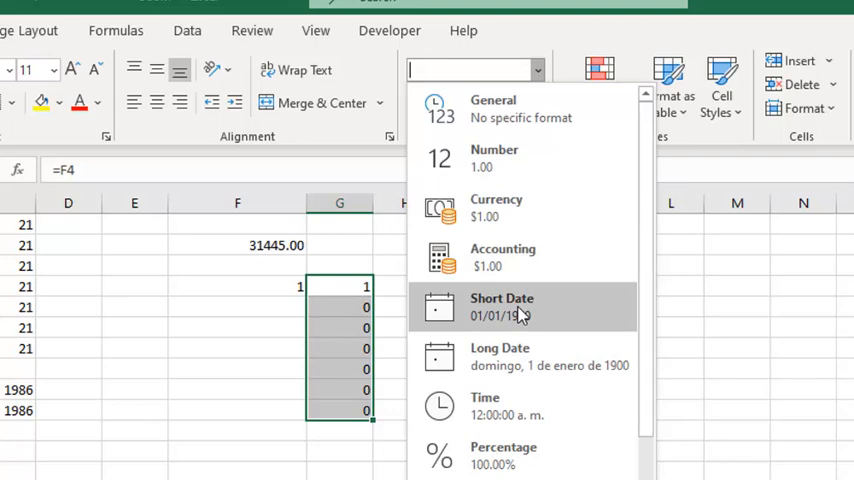
click(502, 306)
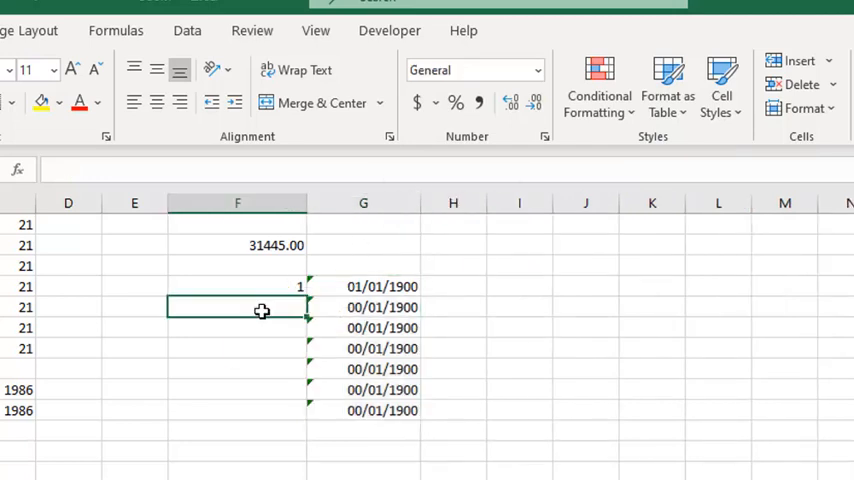
click(237, 287)
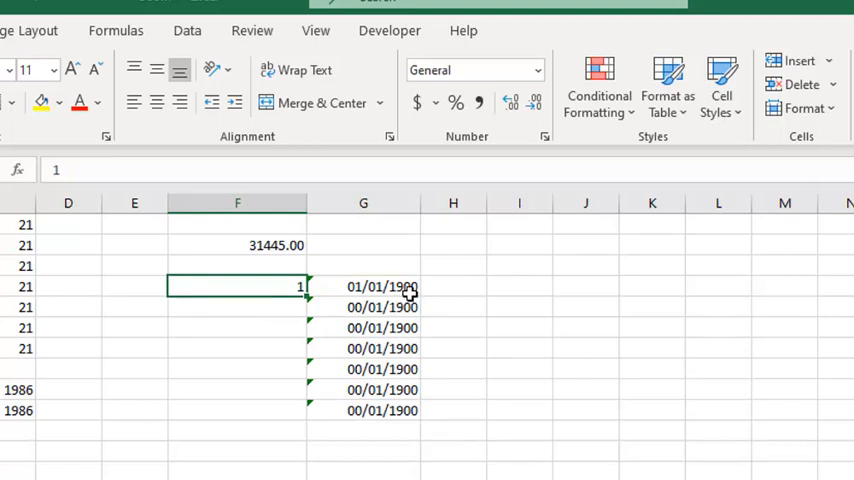
mouse_move(430, 298)
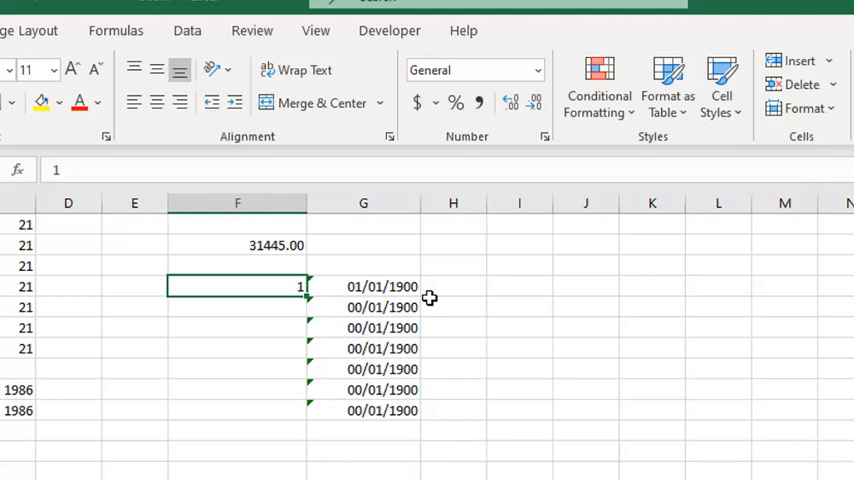
Step: Enter serial 31445 in F5 and the next-day formula =F5+1 in F6
click(237, 307)
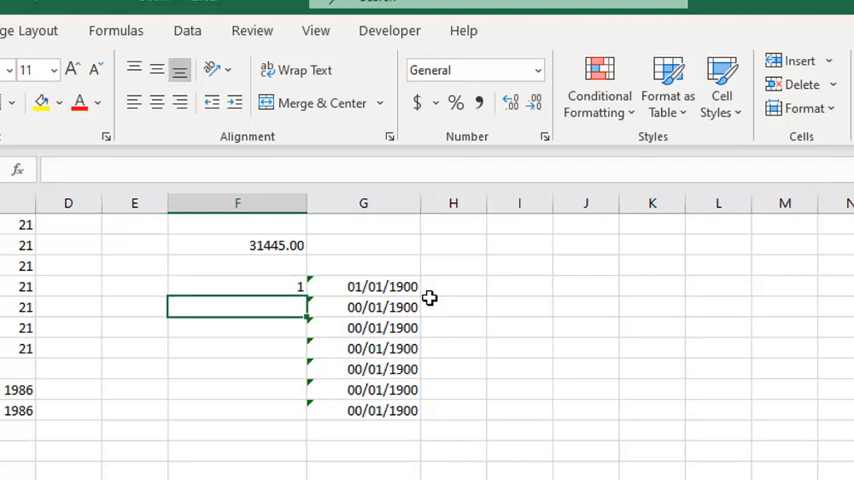
text(31445)
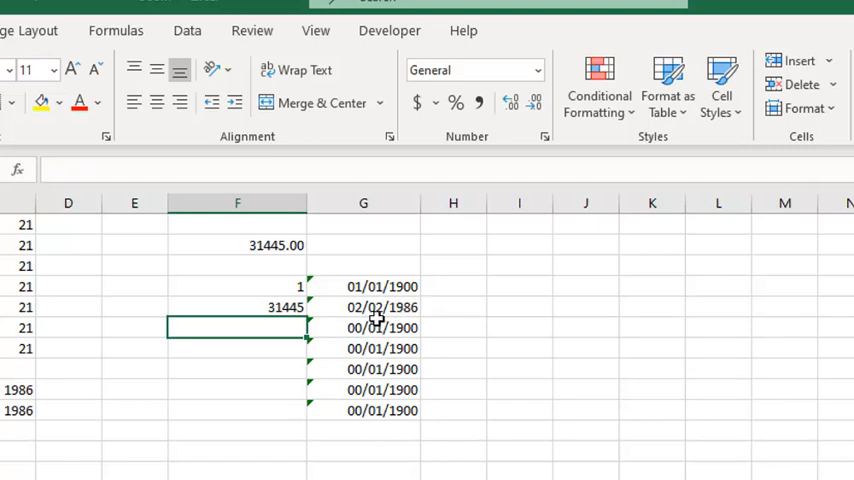
mouse_move(400, 320)
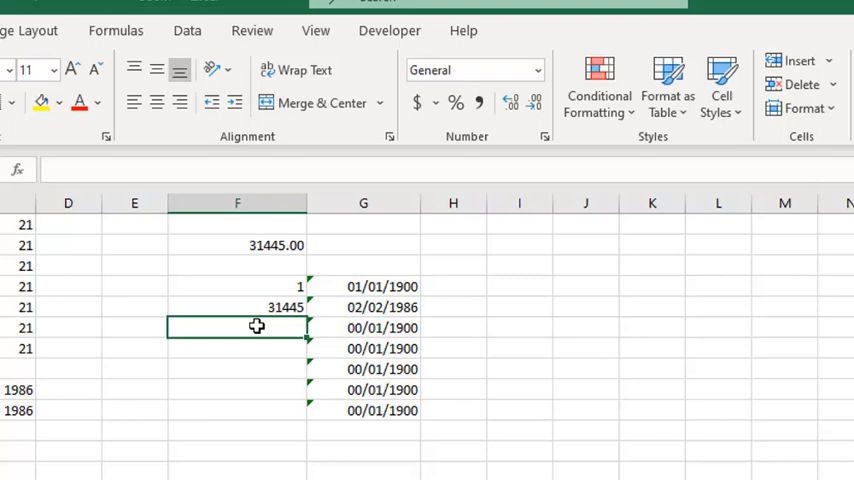
mouse_move(244, 327)
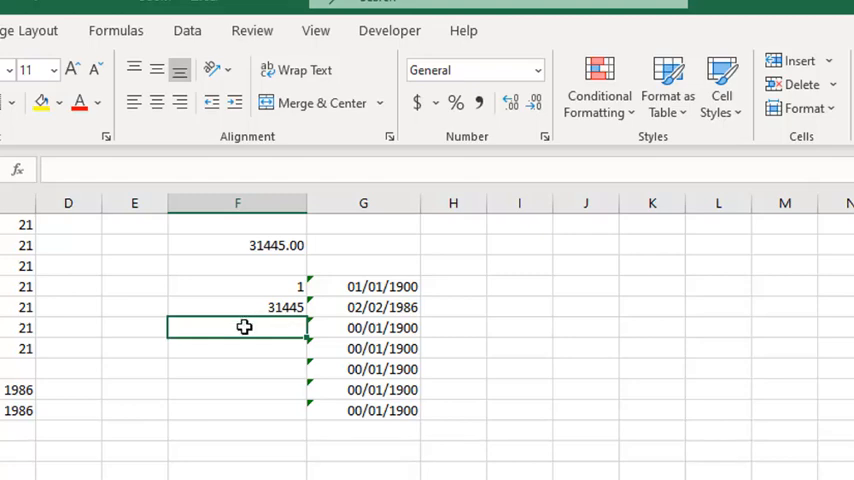
mouse_move(252, 307)
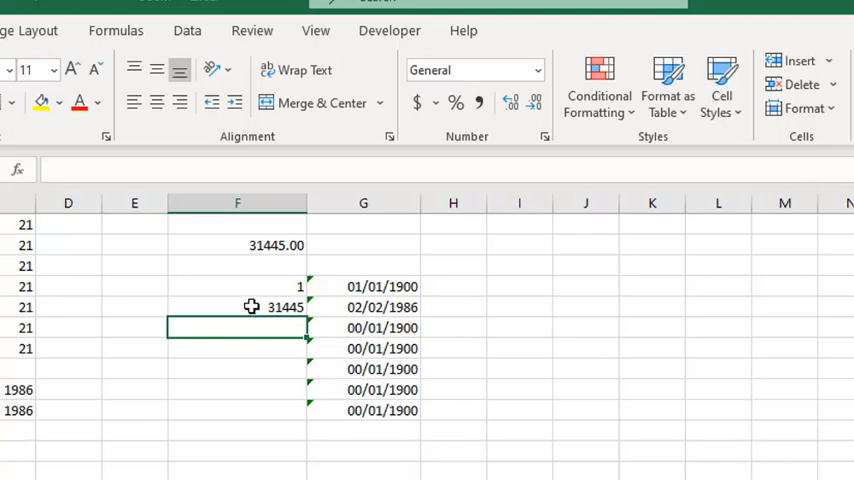
mouse_move(329, 327)
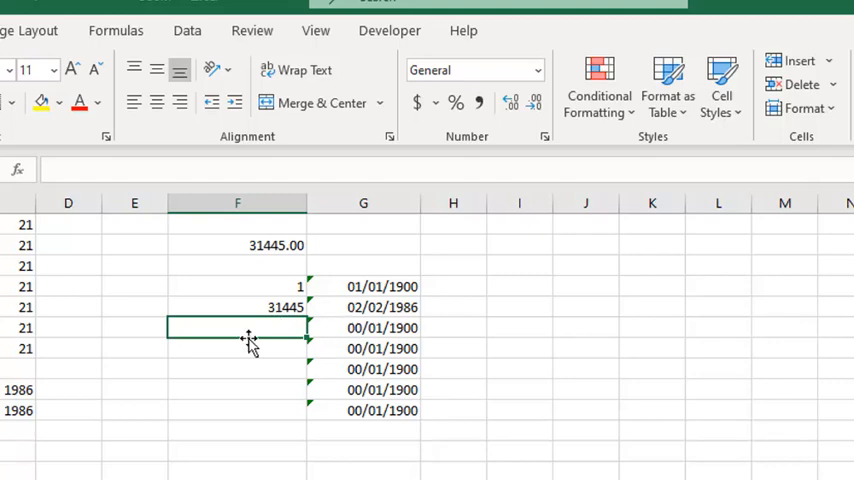
text(=F5)
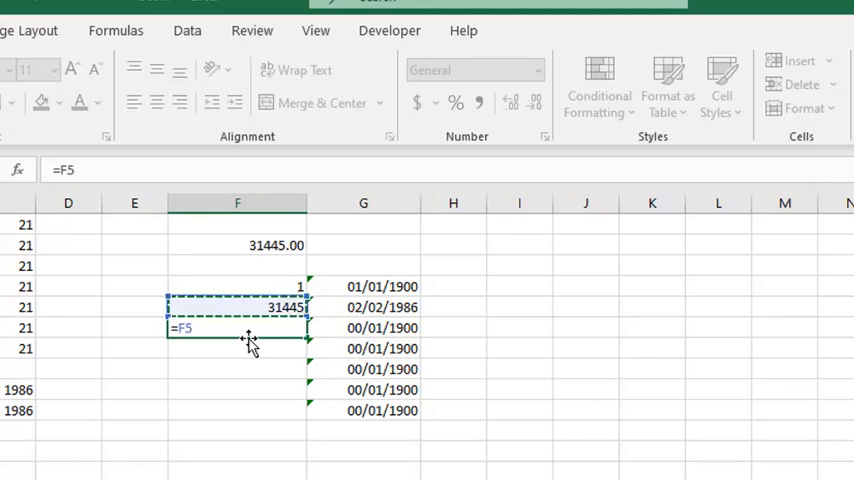
key(enter)
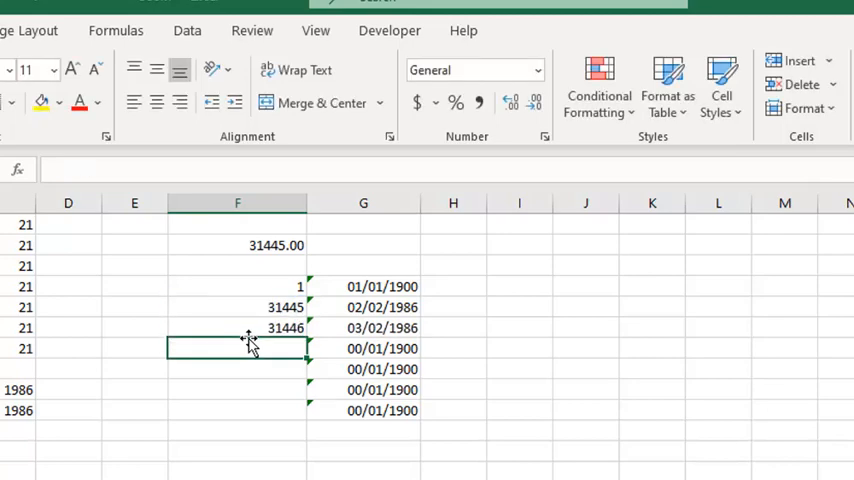